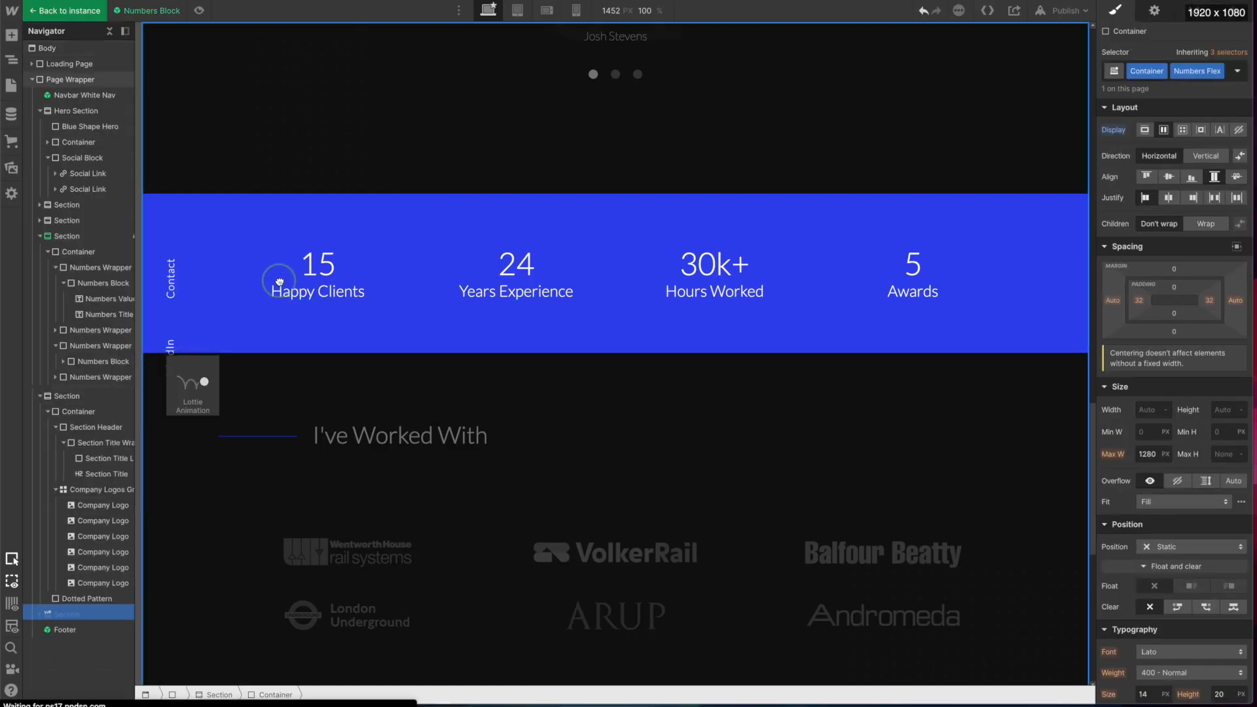
Switch from the Webflow designer to the Chrome window with the Squarespace site open.
left_click(279, 283)
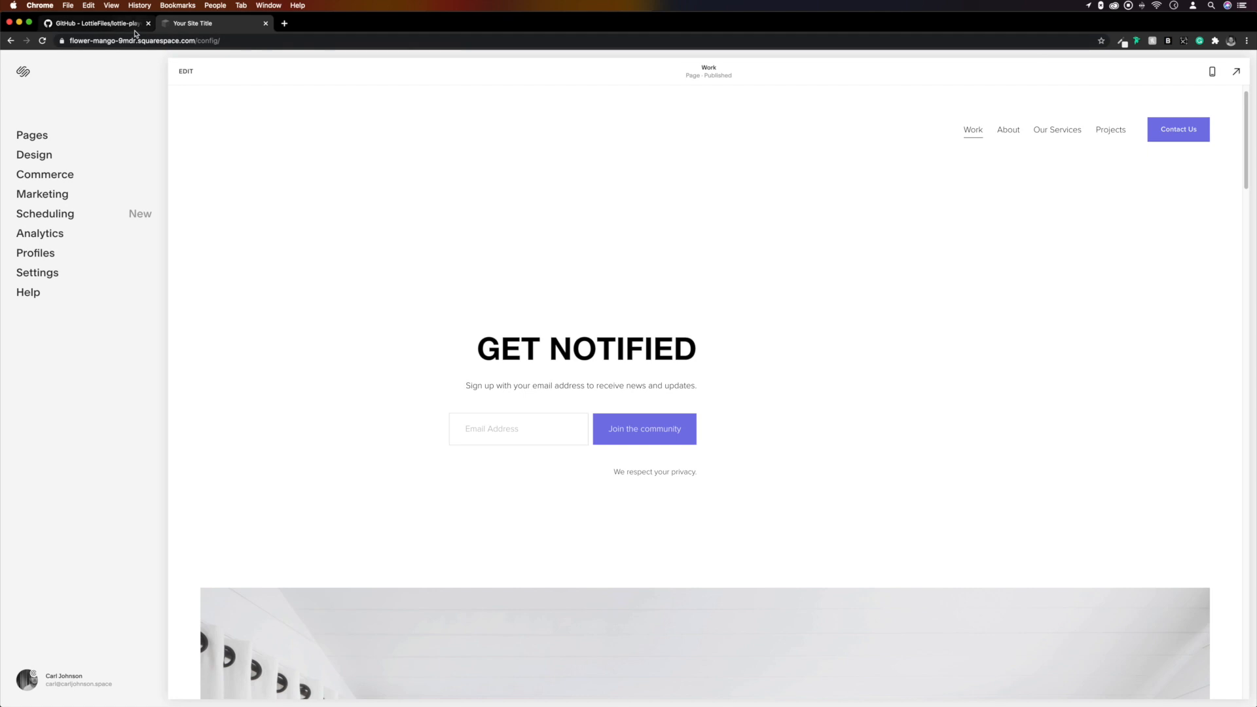
On the lottie-player GitHub README, locate the Installation section and copy the unpkg CDN script tag.
left_click(96, 23)
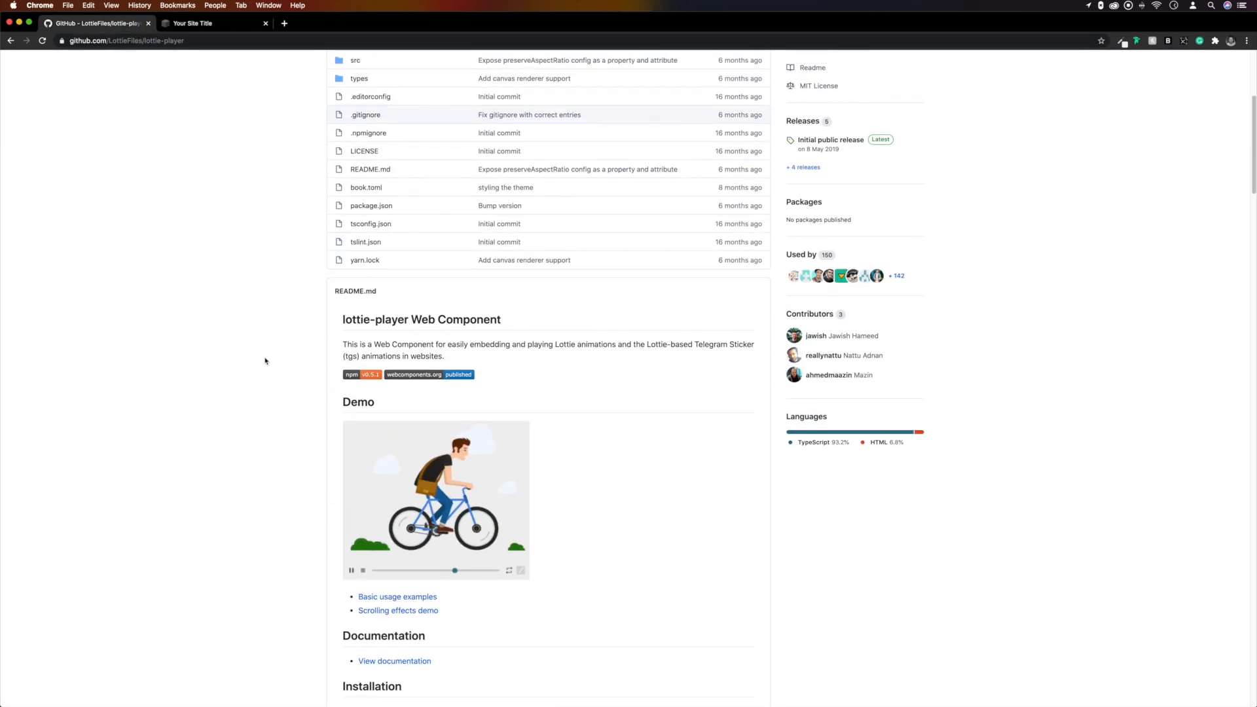
scroll("down", 3)
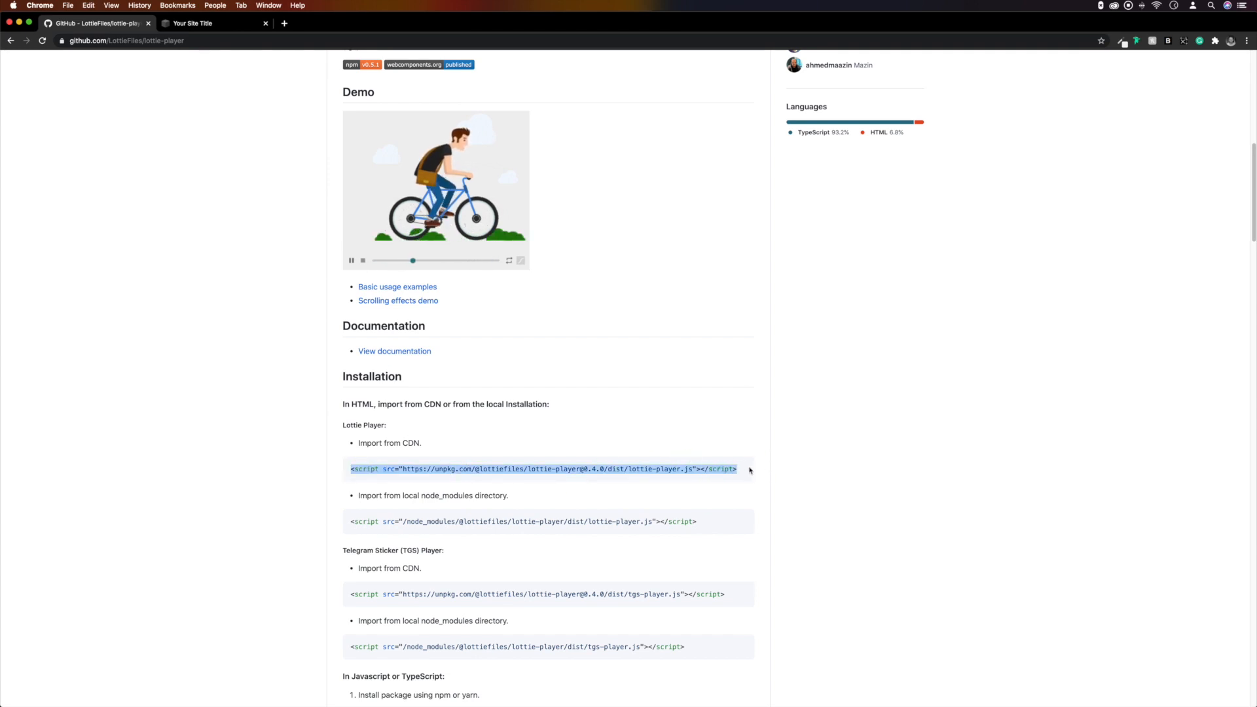
left_click(212, 23)
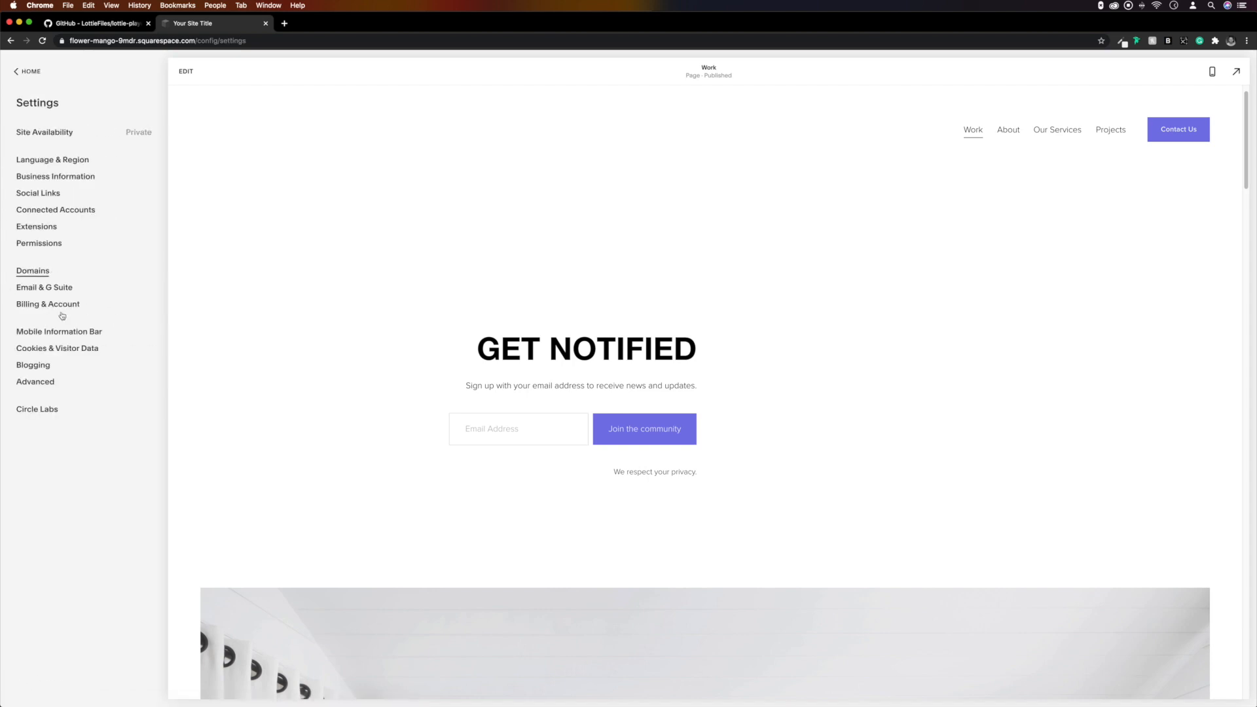
Paste the lottie-player unpkg script tag into Advanced > Code Injection's Header field and save.
left_click(35, 381)
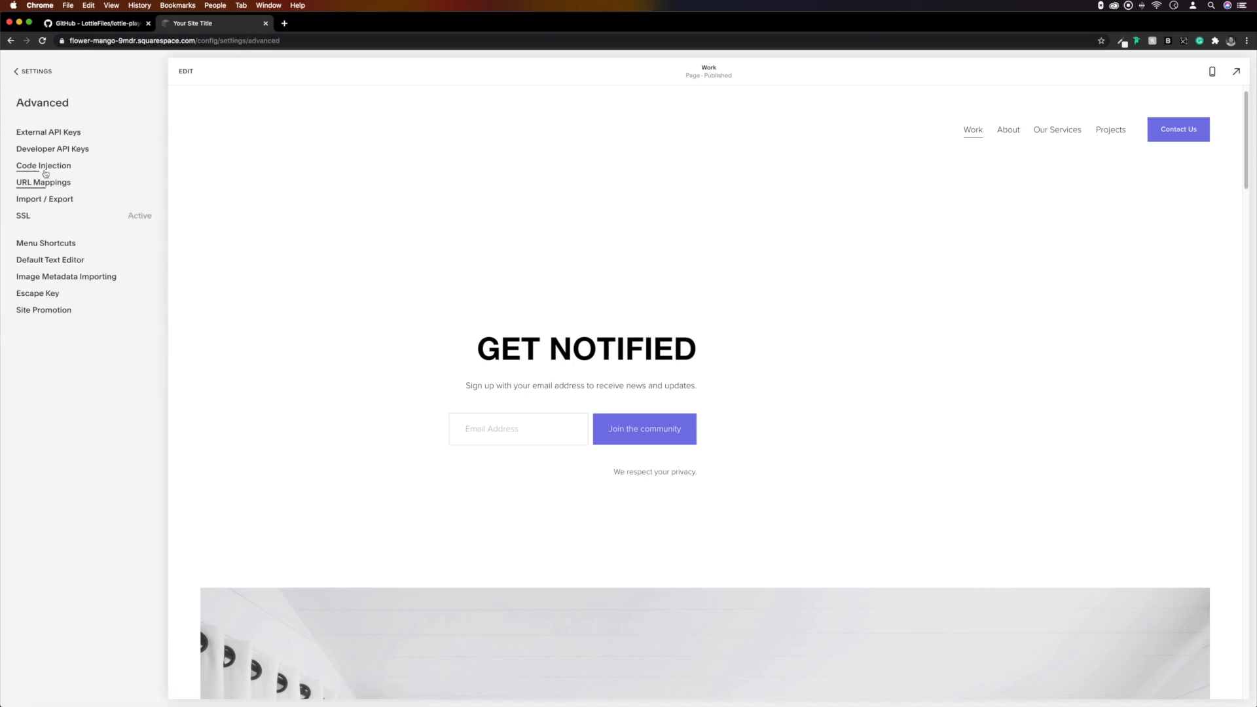
left_click(45, 165)
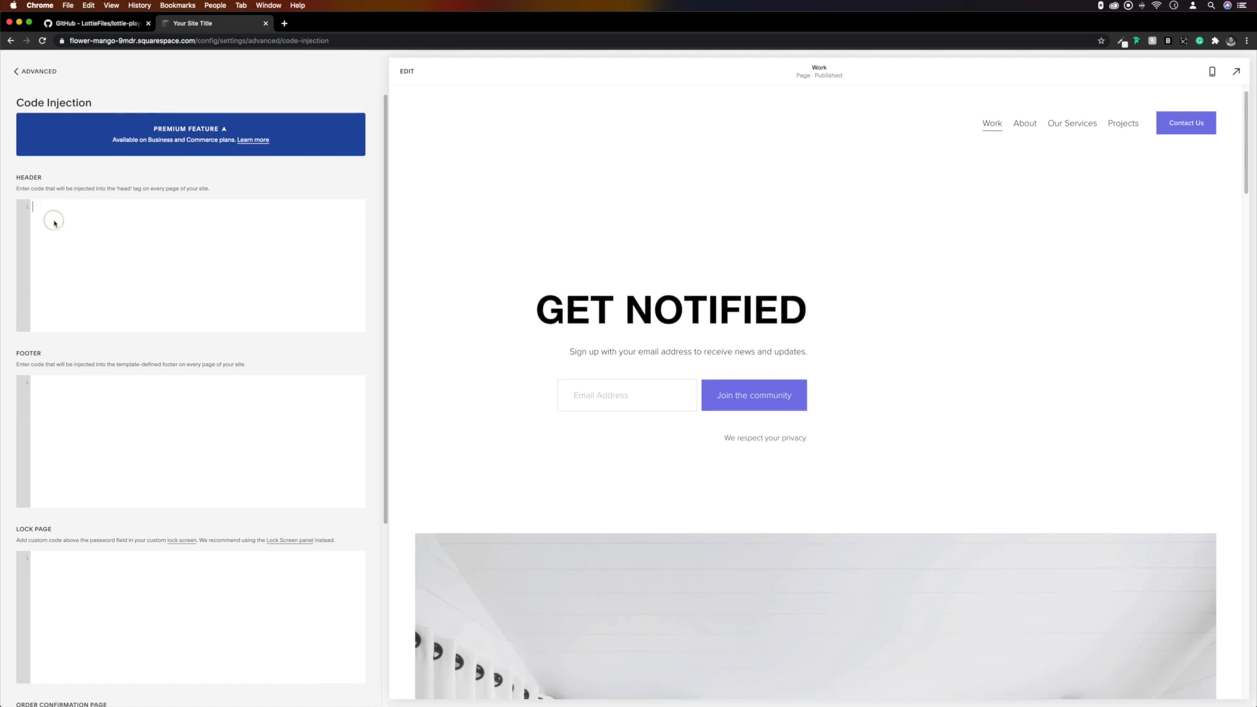
type("<script src=\"https://unpkg.com/@lottiefiles/lottie-player@0.4.0/dist/lottie-player.js\"></script>")
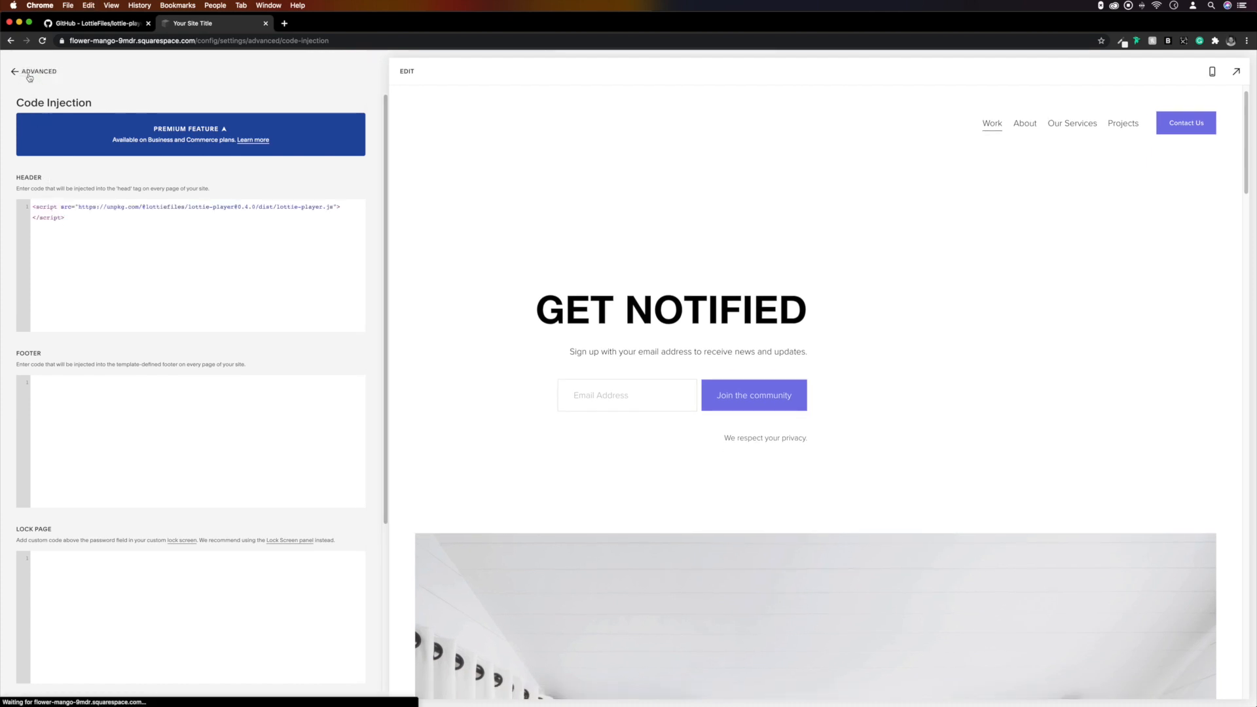
left_click(96, 22)
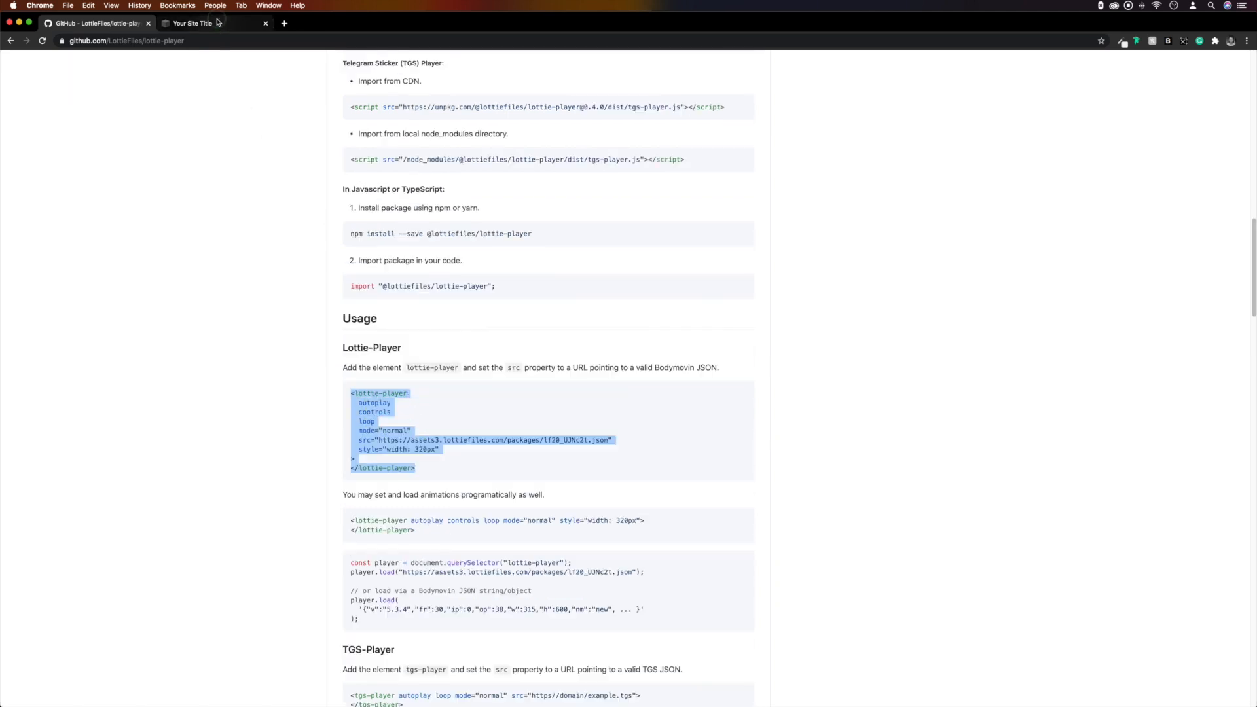
Add a code block to the Work page holding the example lottie-player markup.
left_click(213, 23)
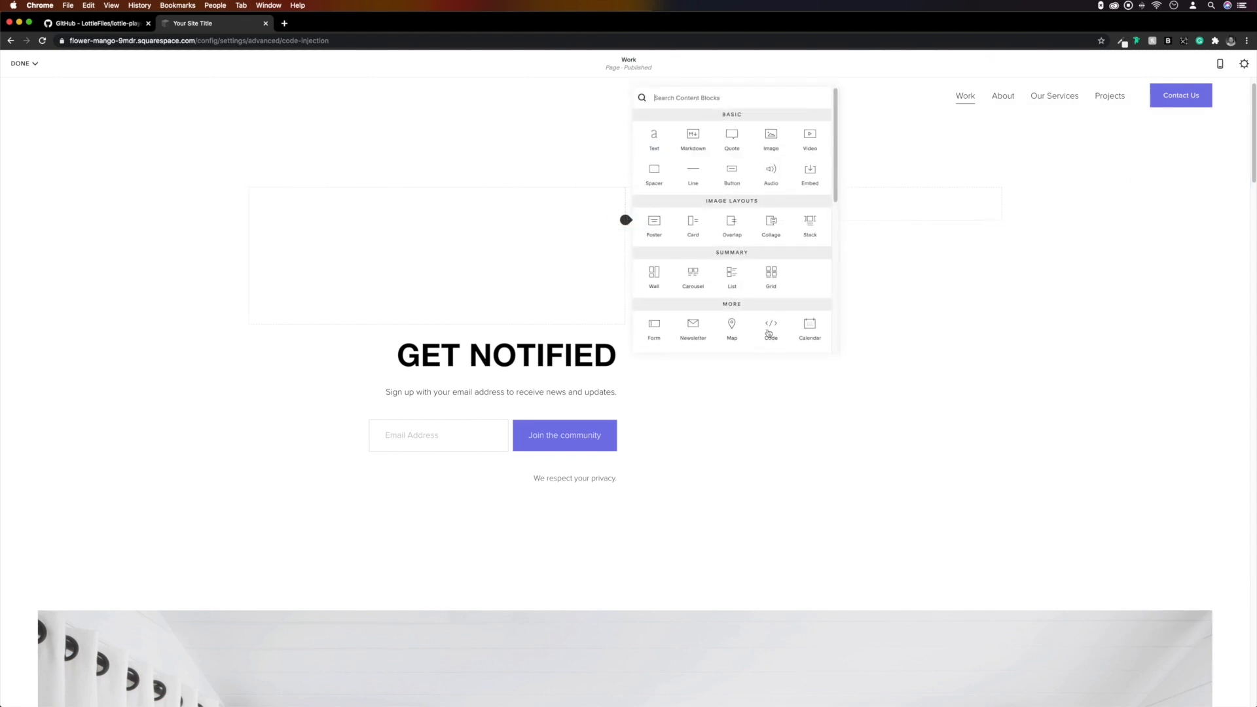
left_click(770, 329)
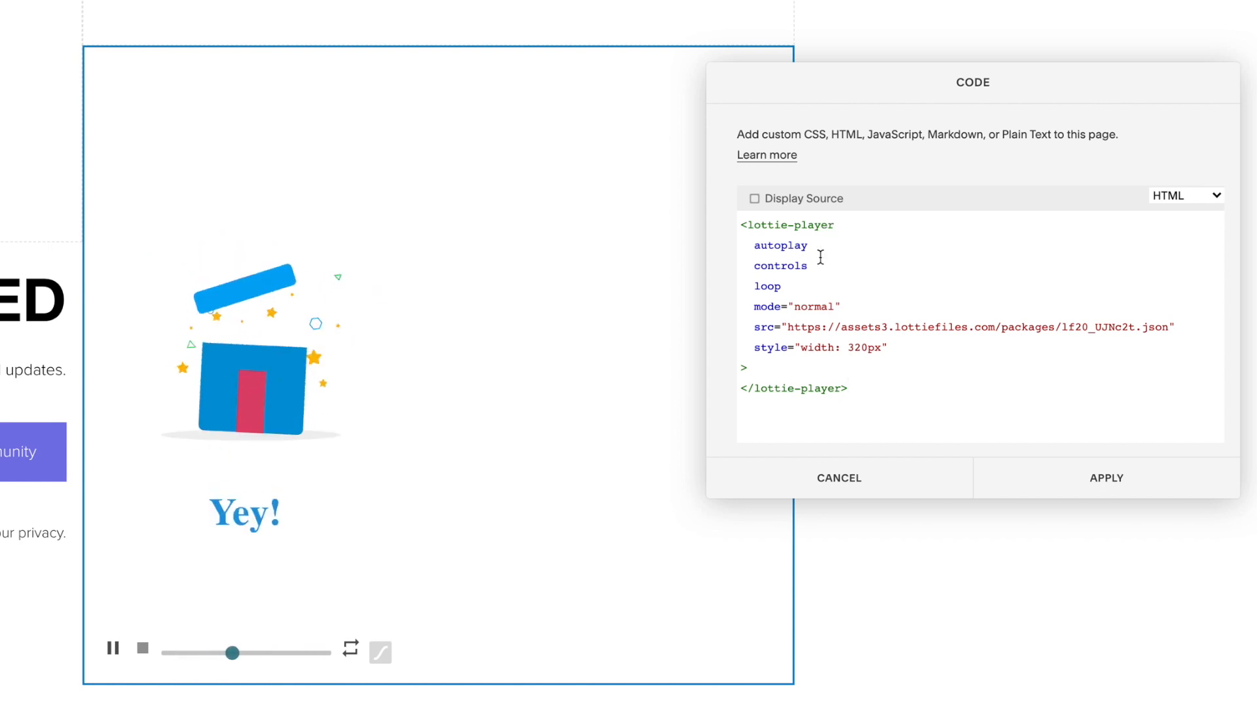
Remove the controls attribute from the lottie-player markup, keeping autoplay and loop.
double_click(779, 266)
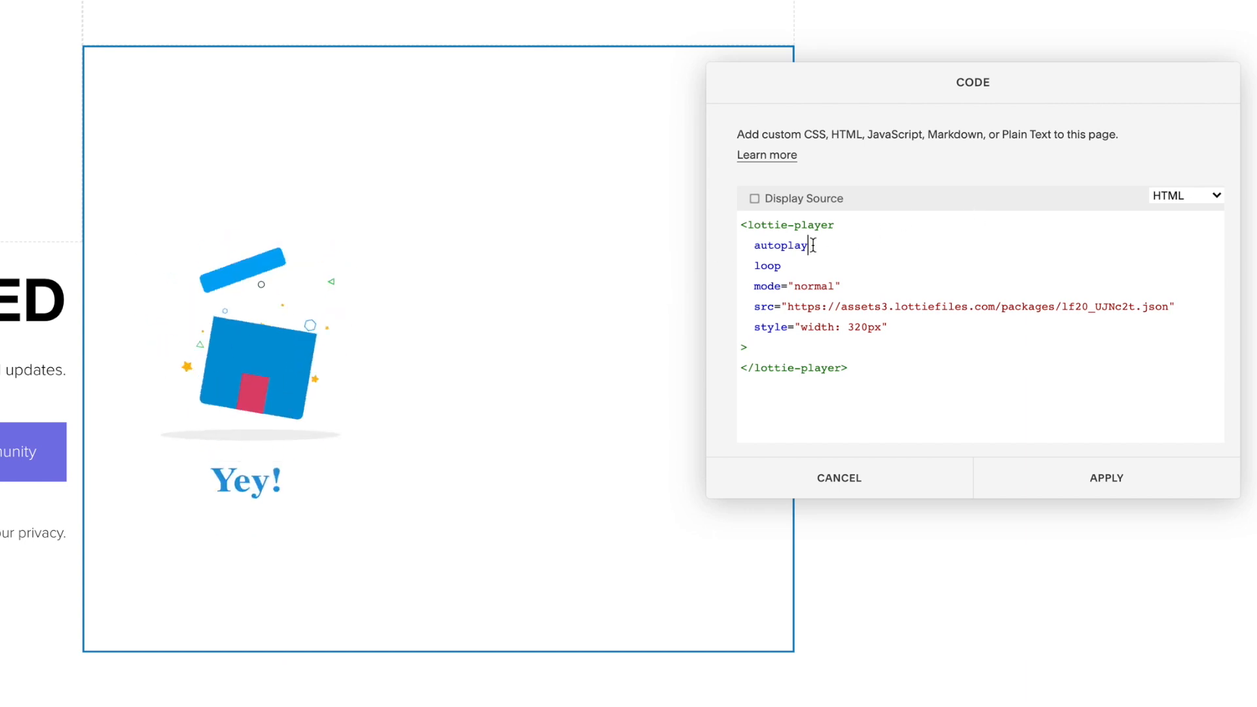
type("hove")
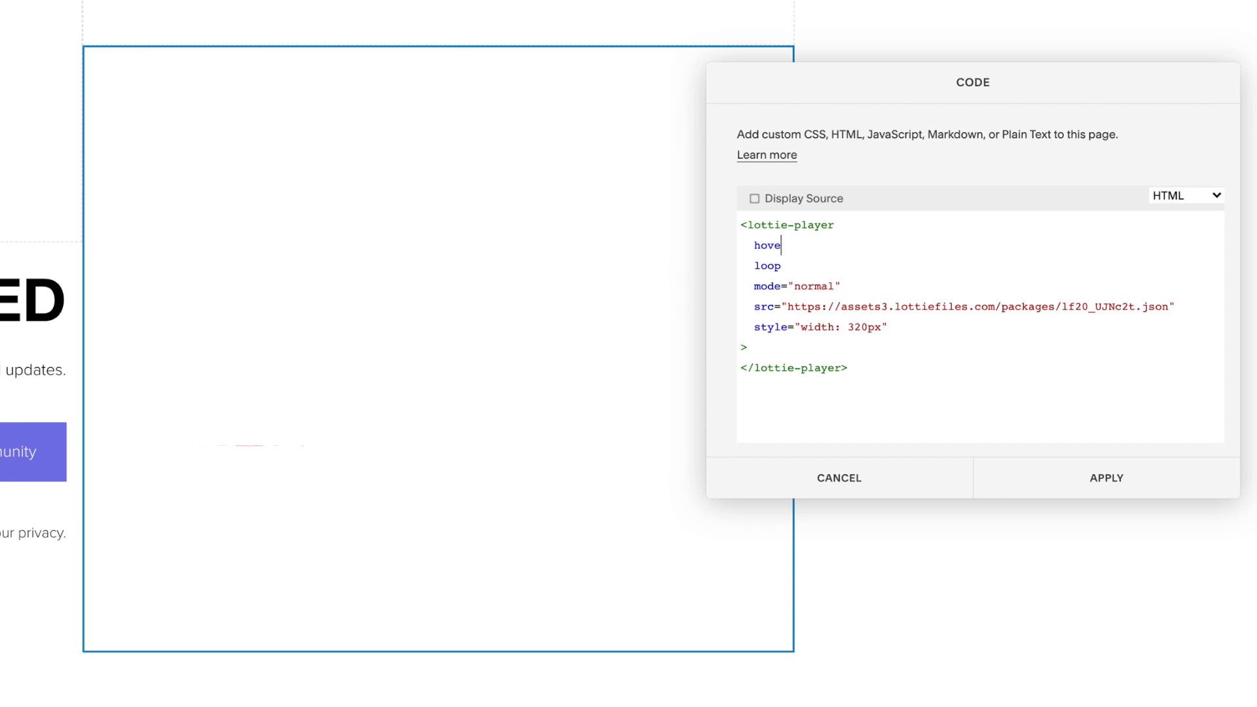
type("autoplay")
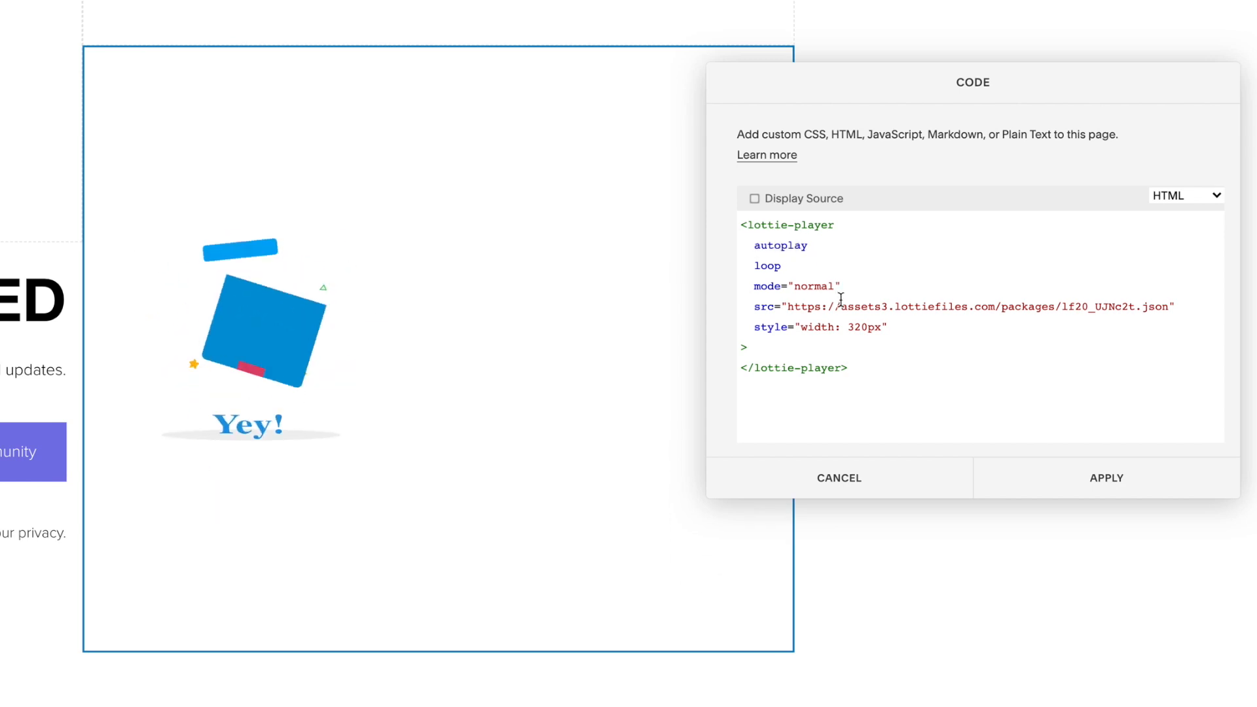
double_click(766, 266)
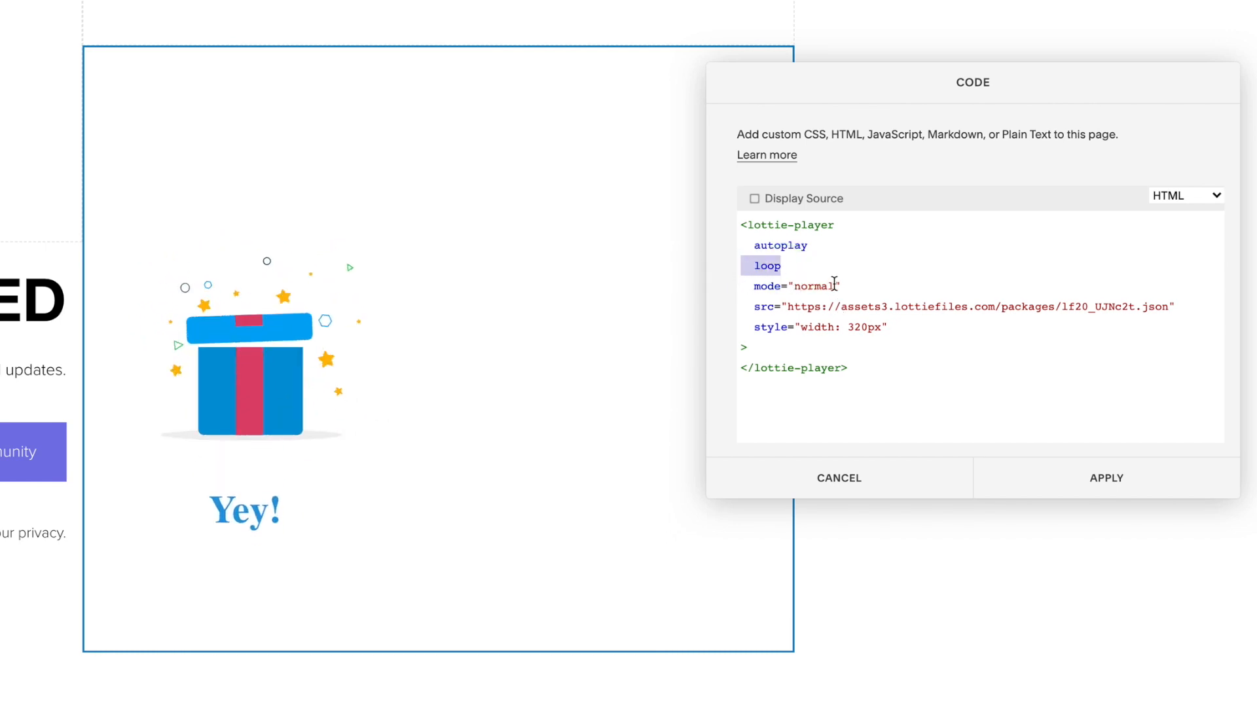
double_click(812, 286)
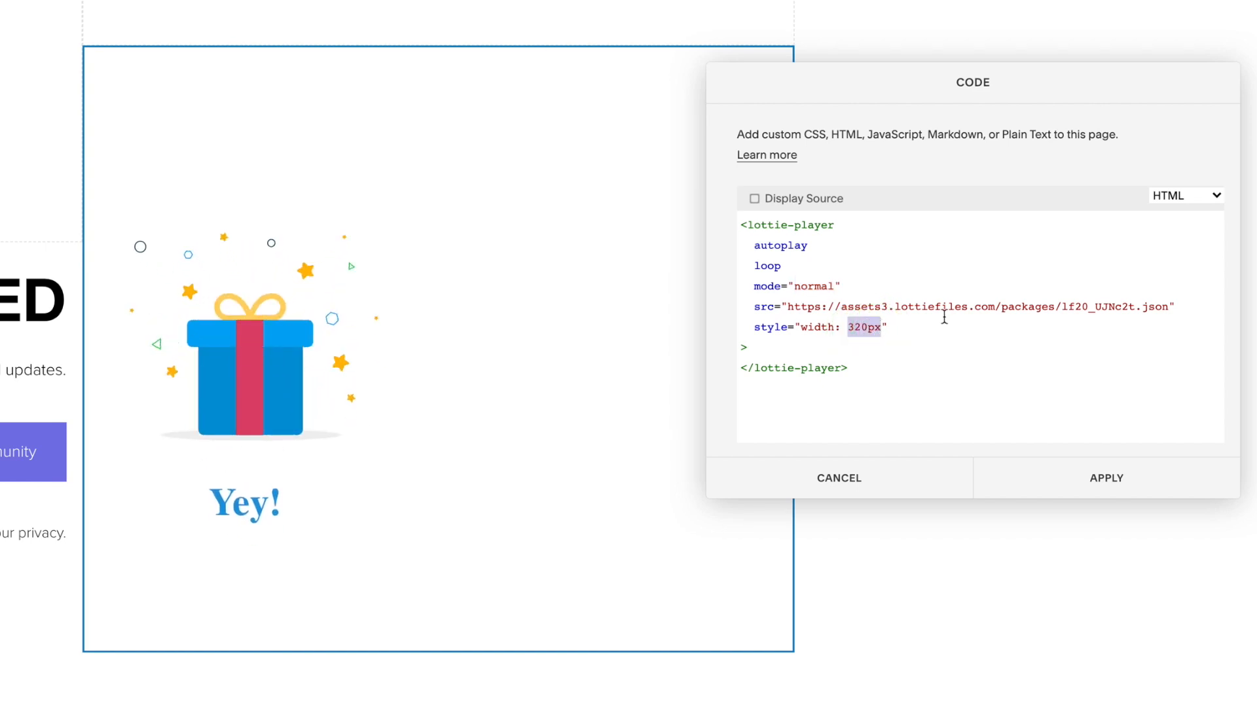
Change the player width from 320px to 100% and select the example animation URL for replacement.
type("100")
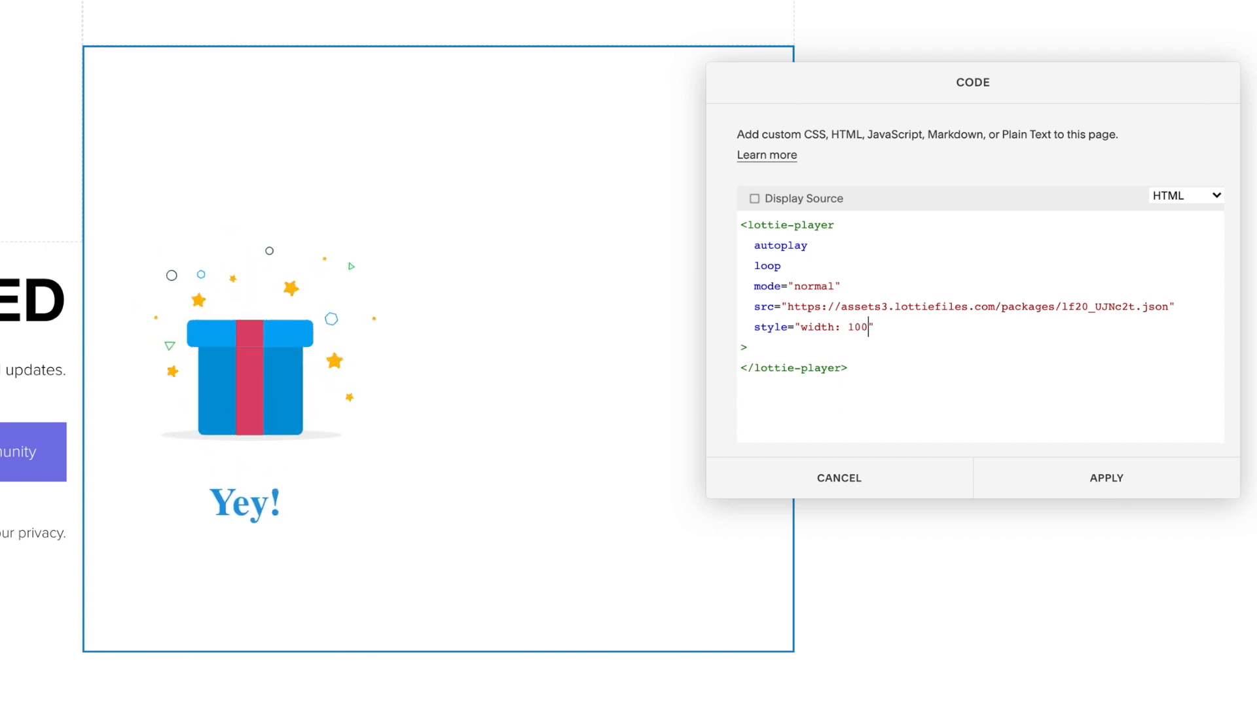
type("%")
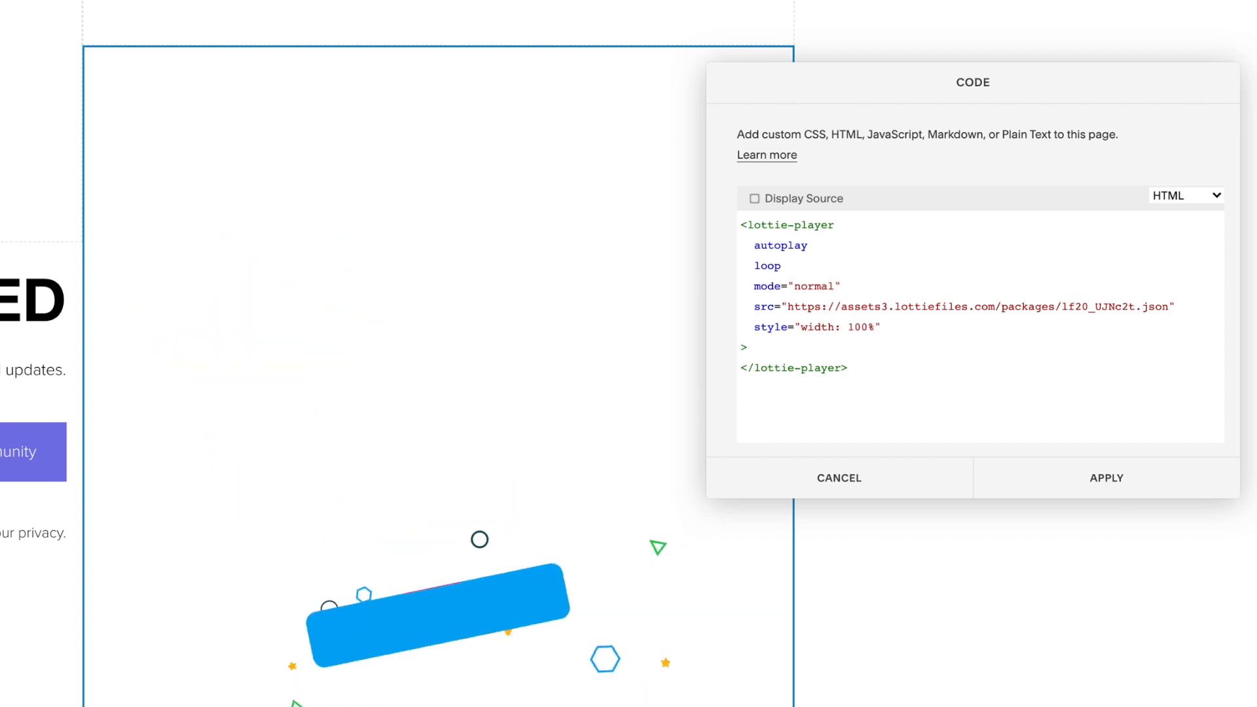
left_click(788, 306)
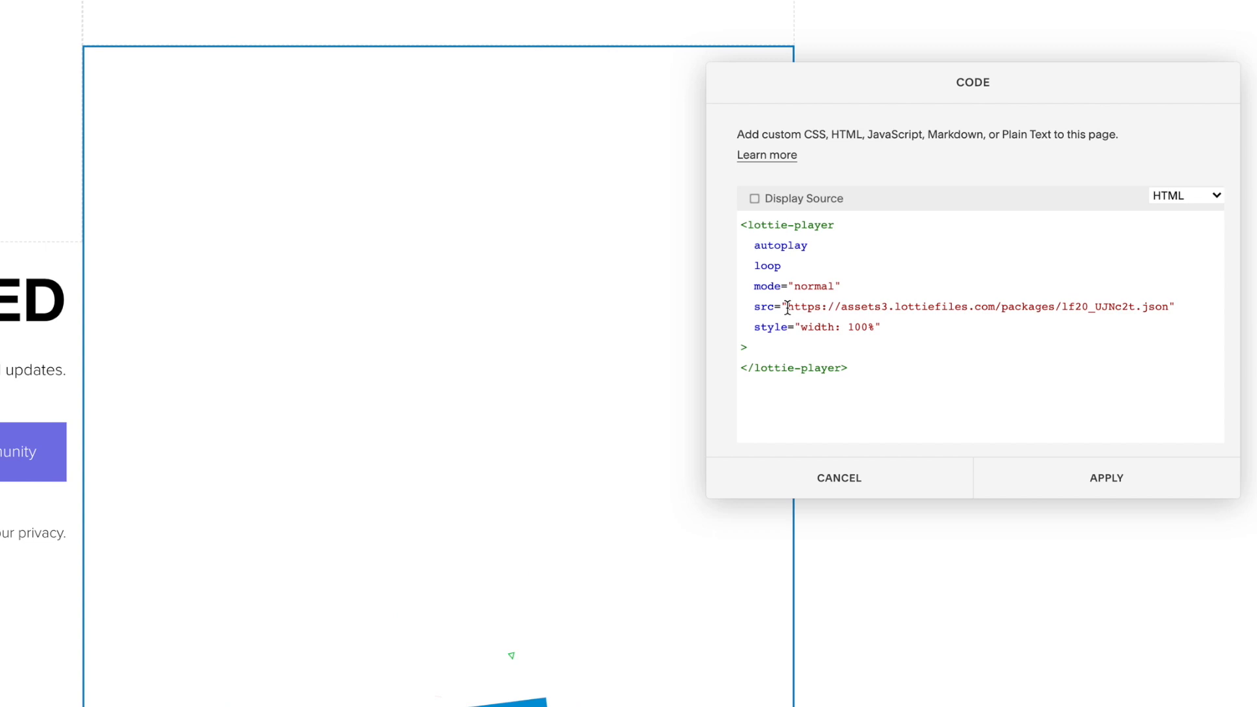
left_click_drag(789, 306, 1171, 303)
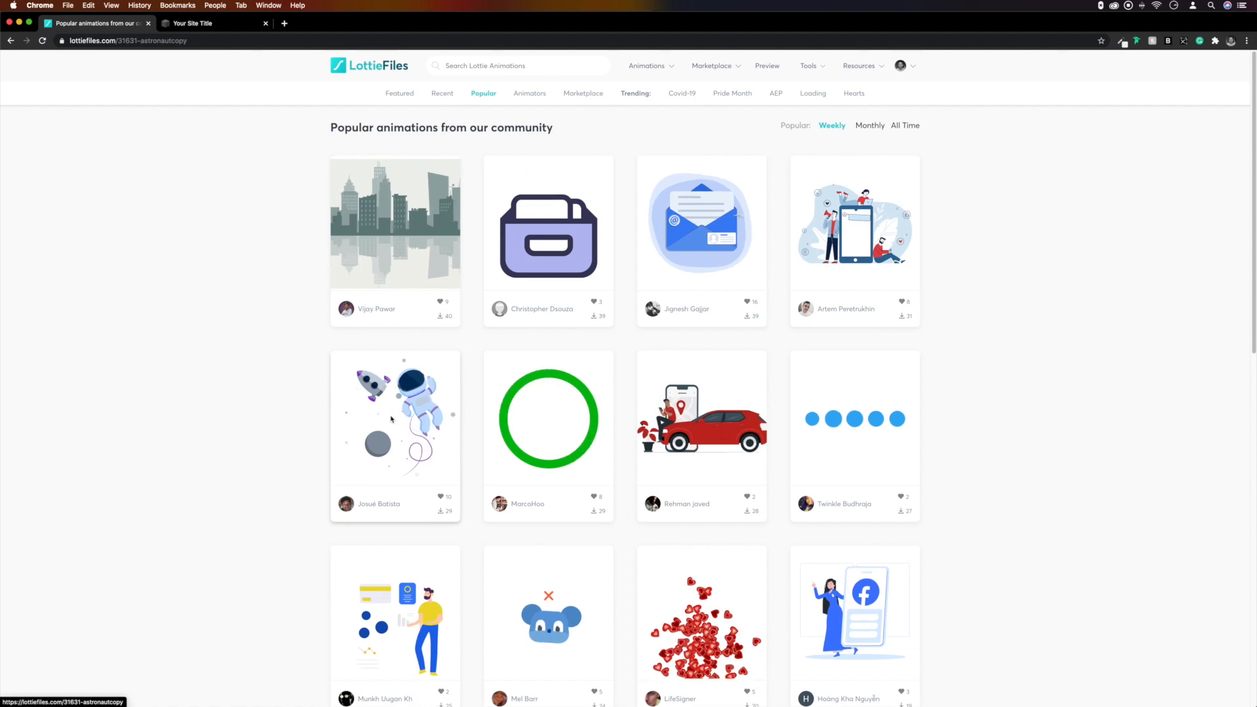
Copy the astronaut-and-rocket animation's Lottie URL from LottieFiles and return to the Squarespace page.
left_click(394, 417)
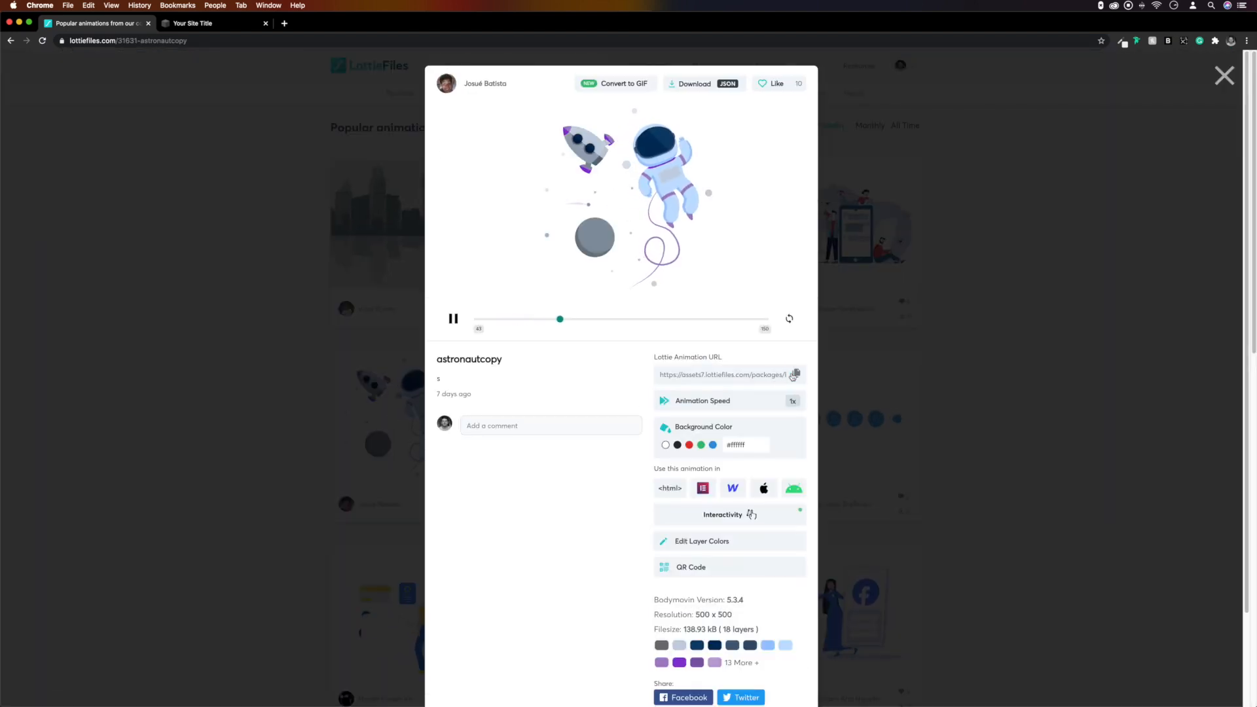
left_click(795, 374)
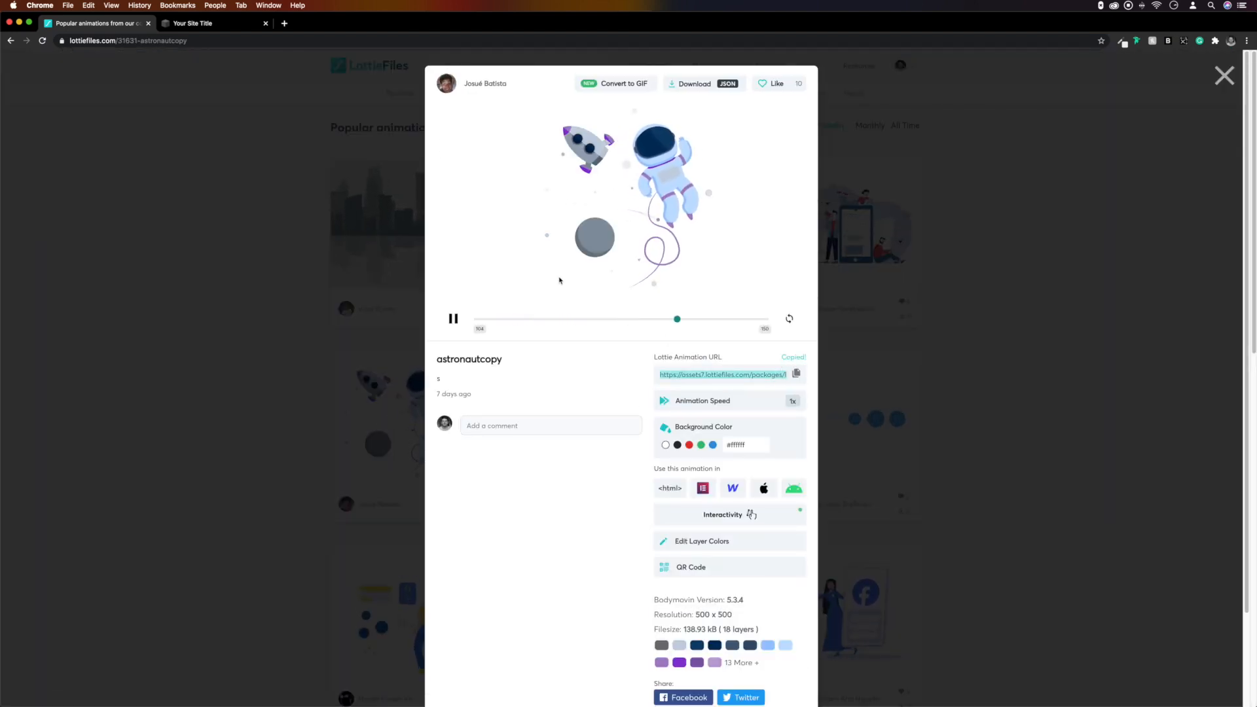
left_click(212, 23)
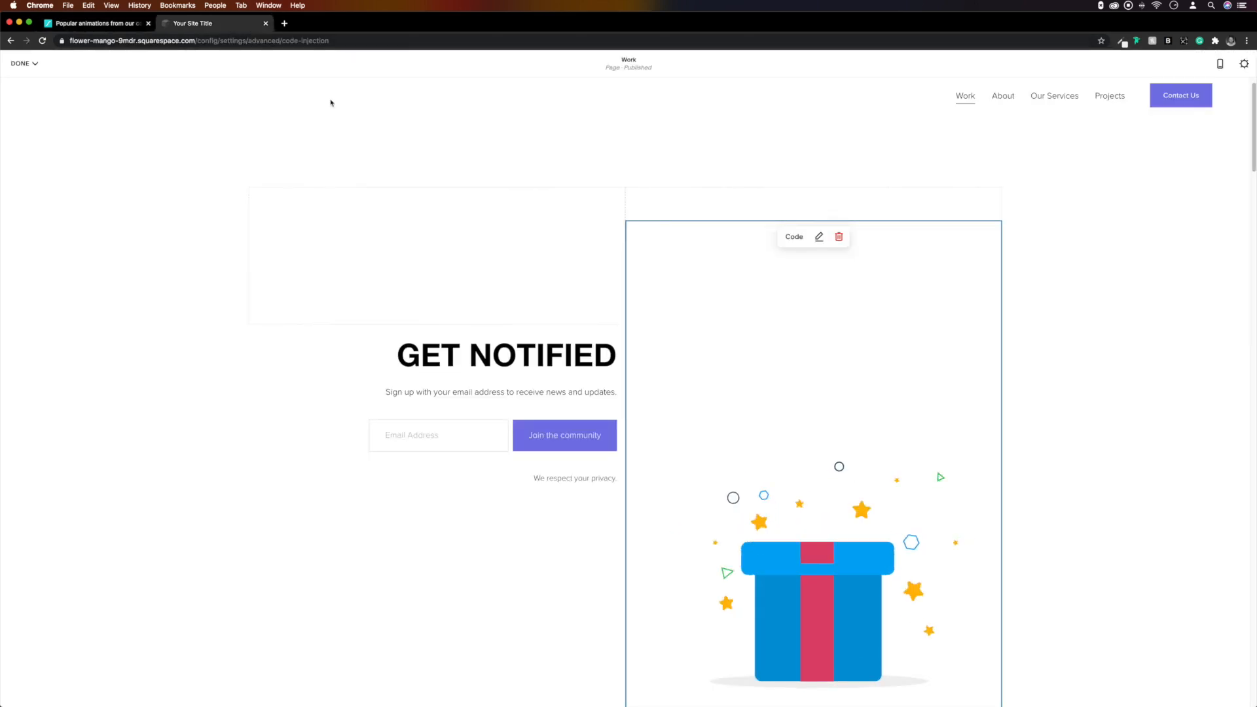
left_click(818, 237)
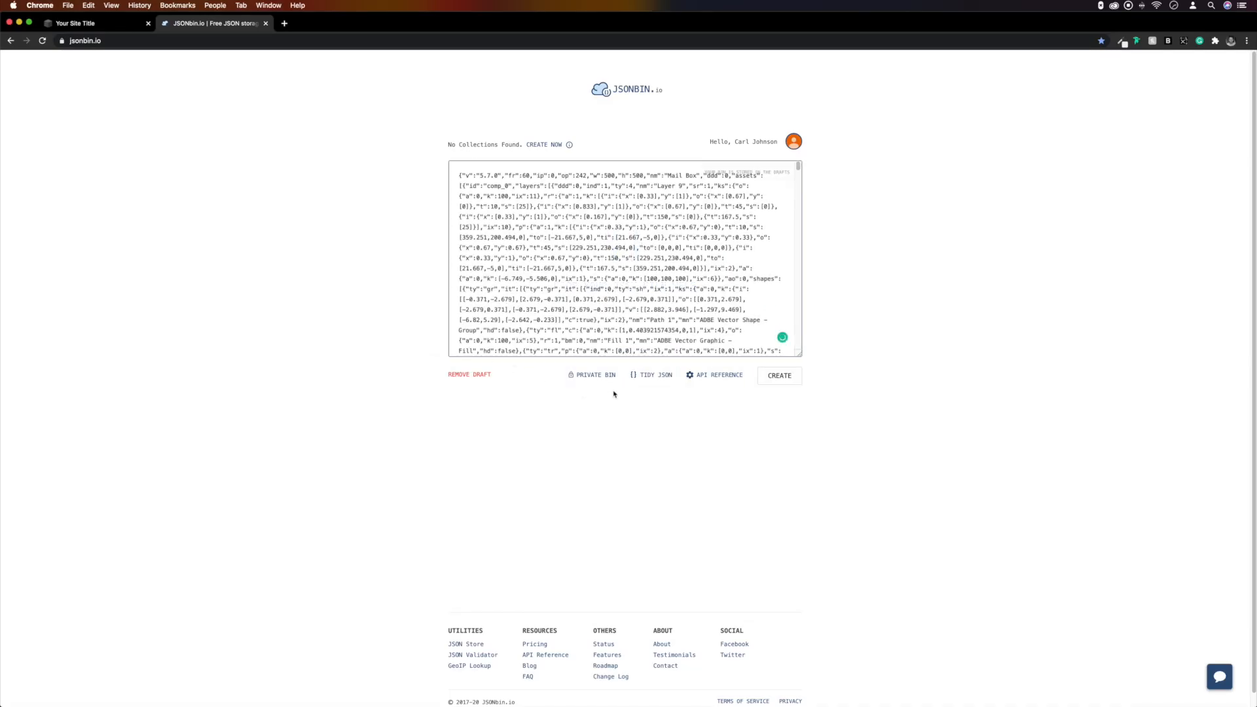
Create a public JSONBin bin from the pasted animation JSON and copy its access URL.
left_click(592, 374)
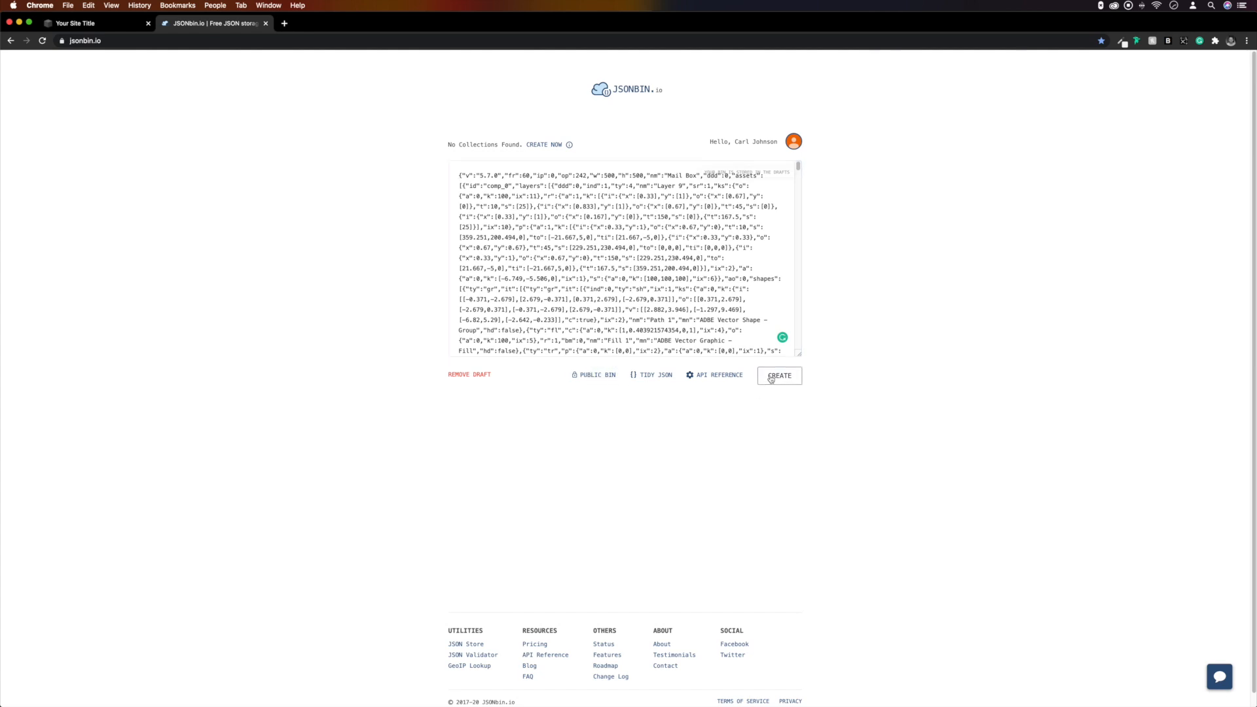
left_click(778, 375)
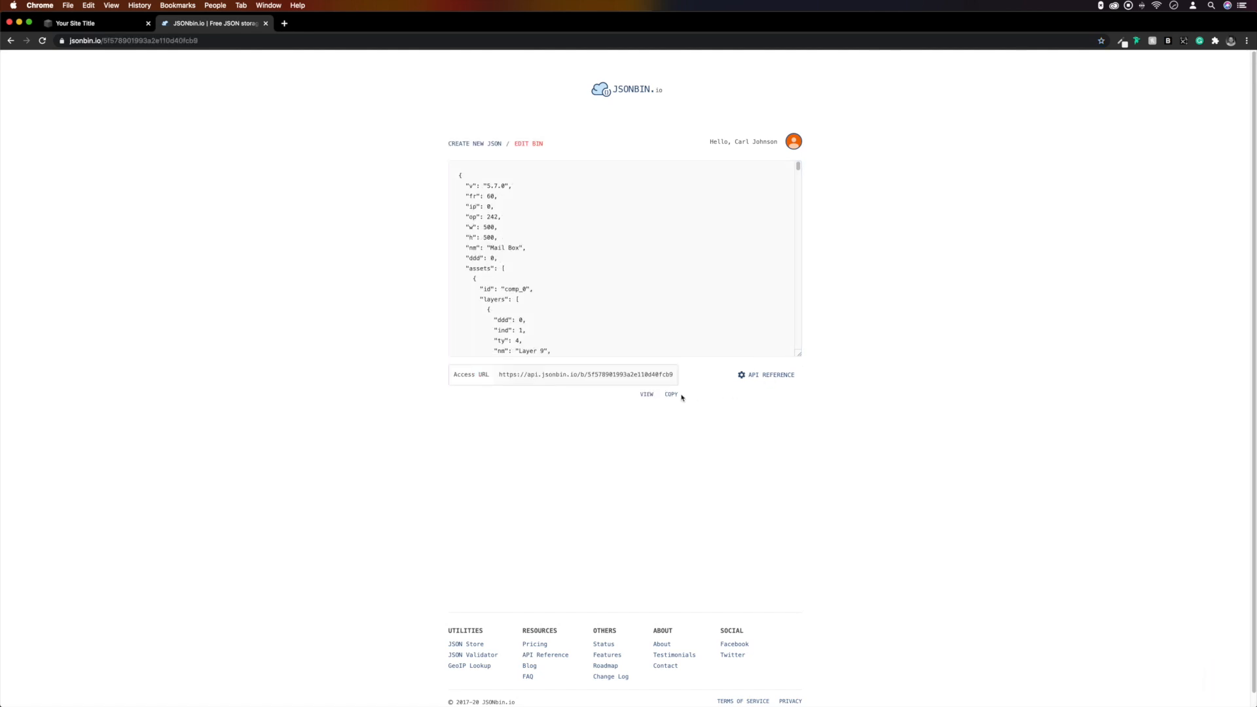
left_click(671, 394)
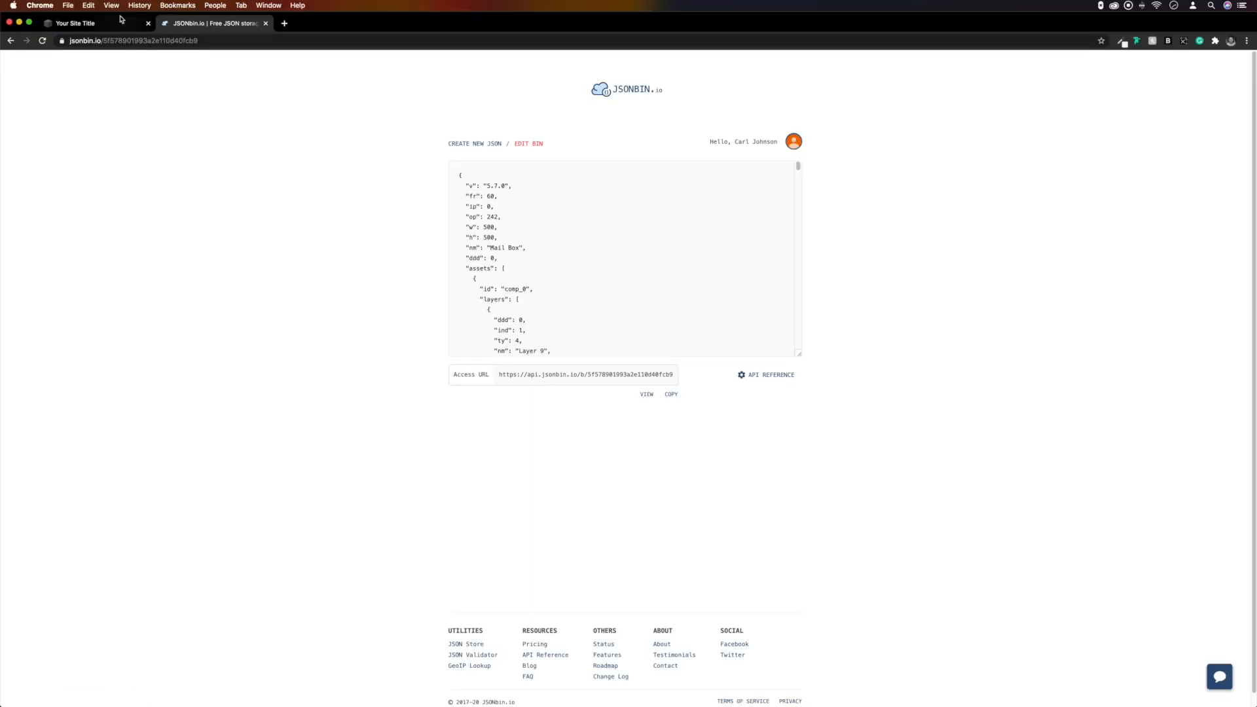
Back in Squarespace, select the player's src URL to replace it with the JSONBin URL.
left_click(75, 23)
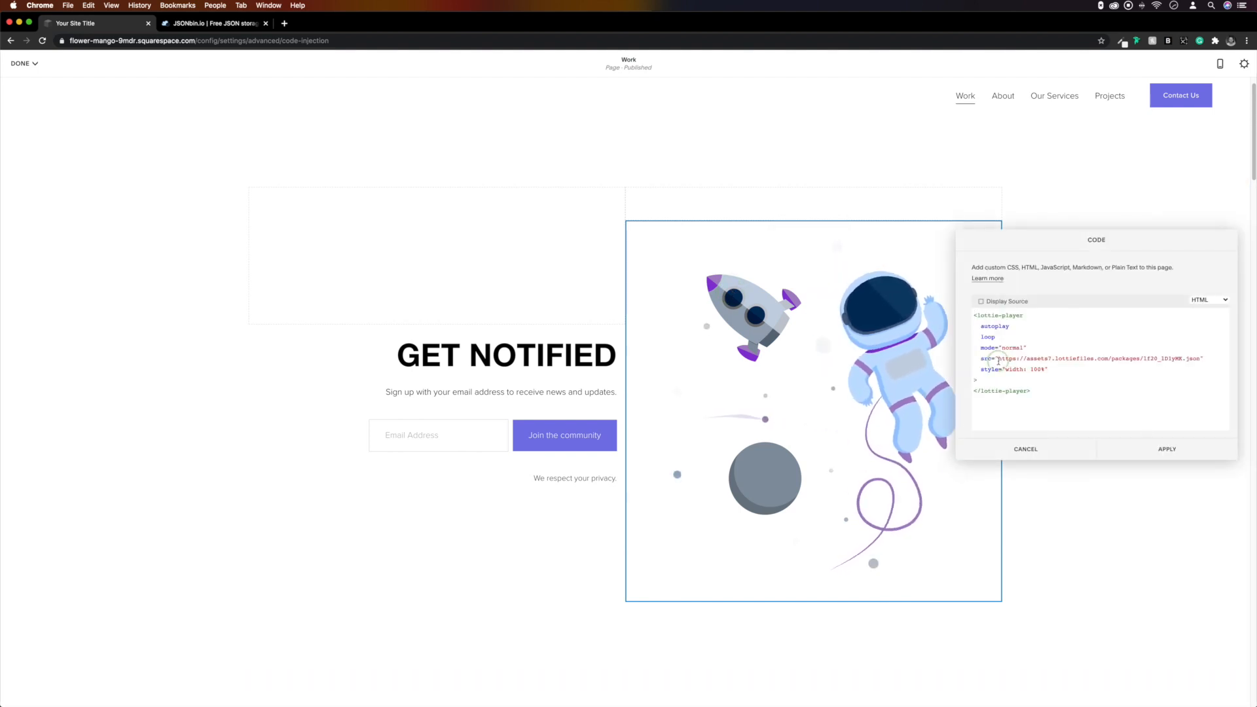
double_click(1098, 358)
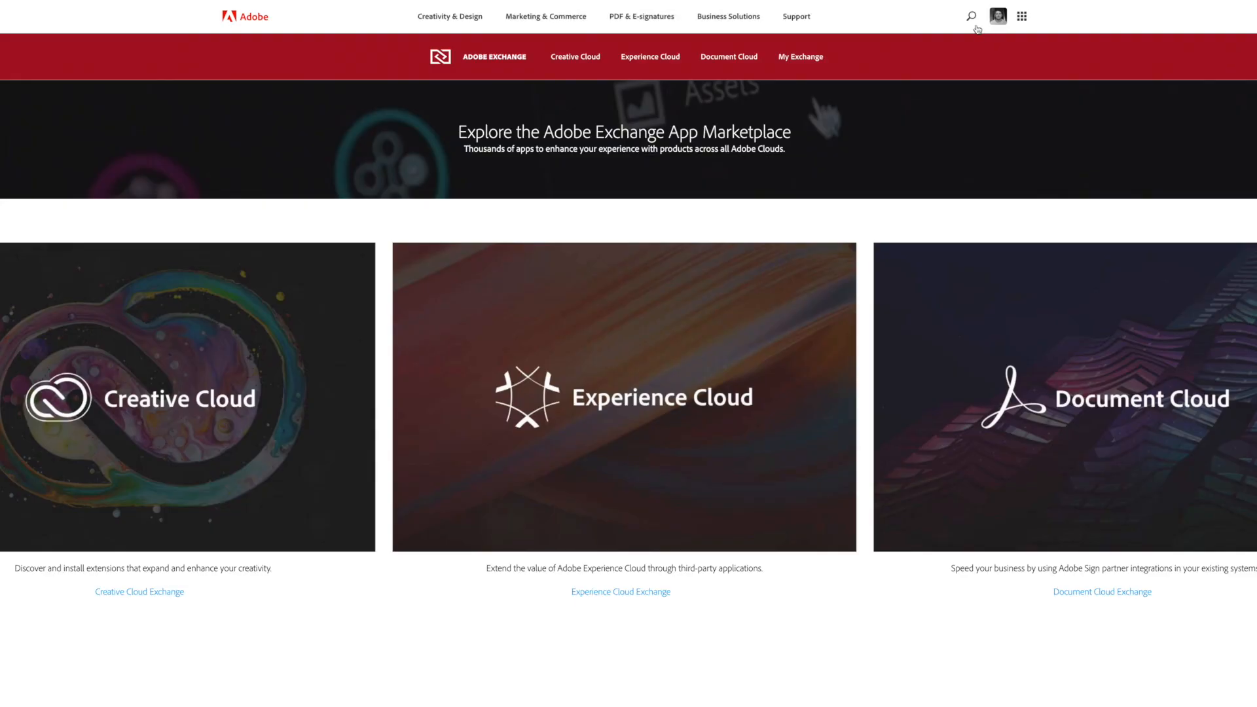
Find Bodymovin on Adobe Exchange and view its acquired listing page.
left_click(969, 16)
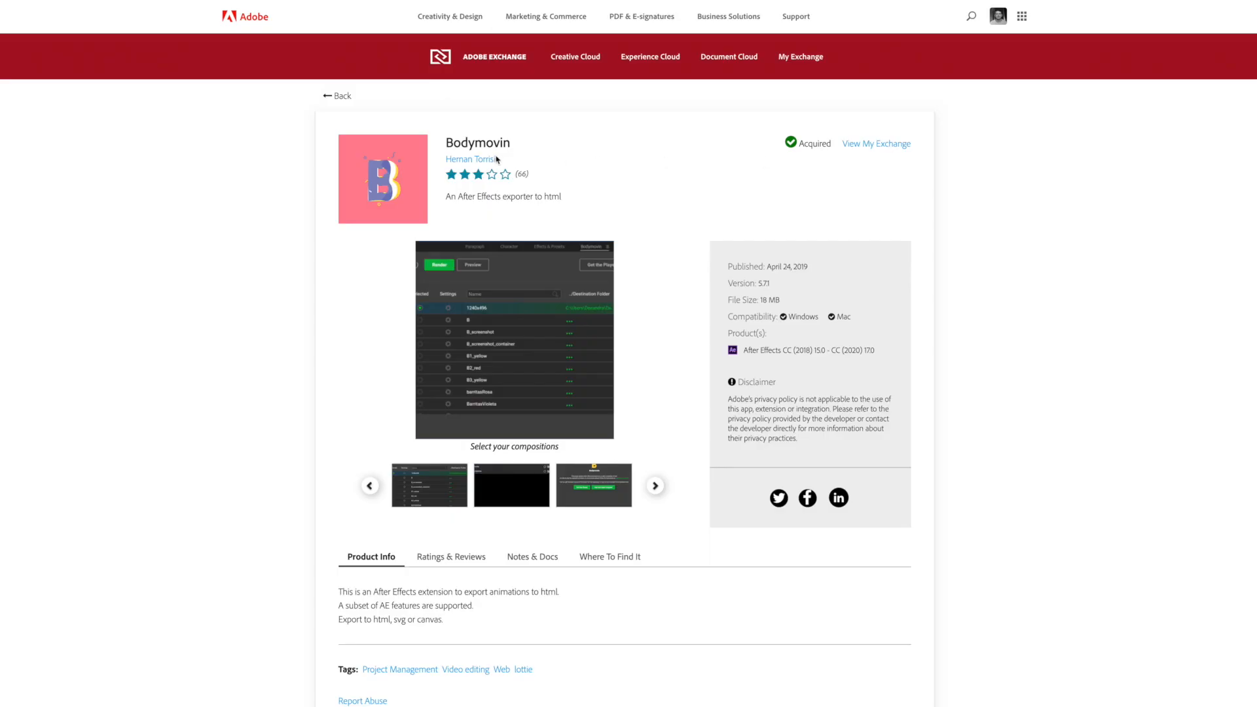
double_click(476, 142)
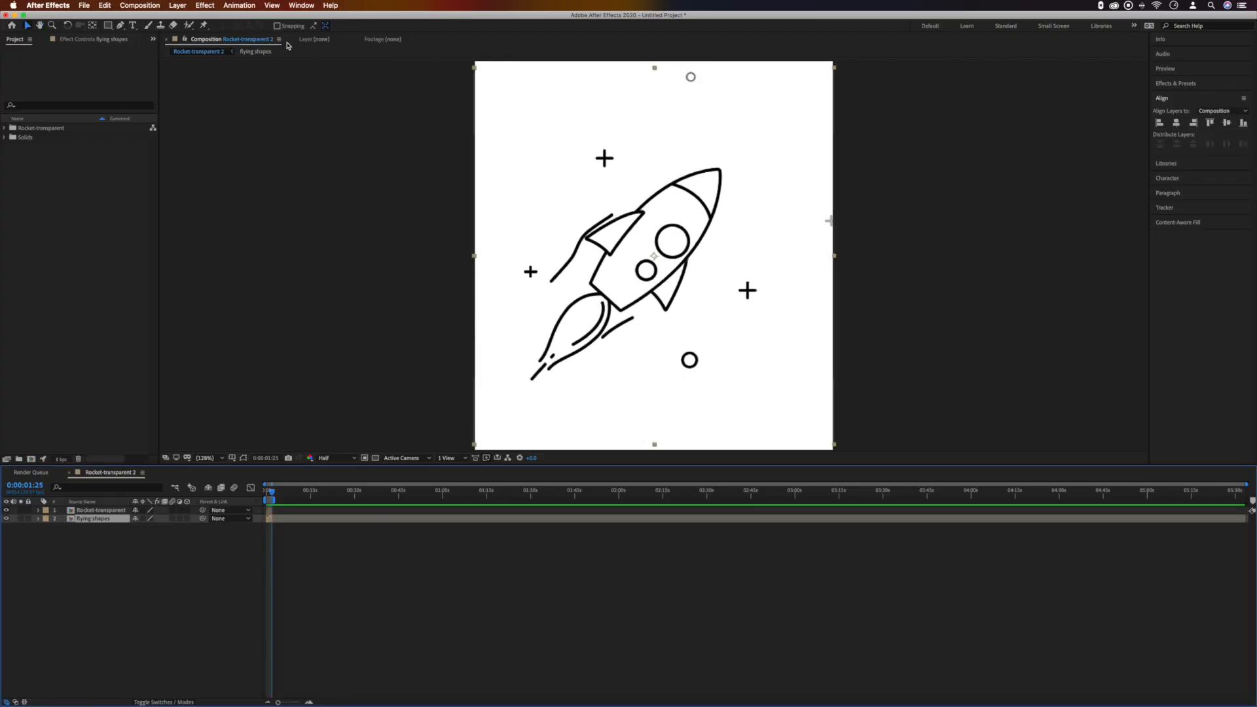
Export Rocket-transparent 2 through Bodymovin as data.json on the Desktop and start the render.
left_click(302, 6)
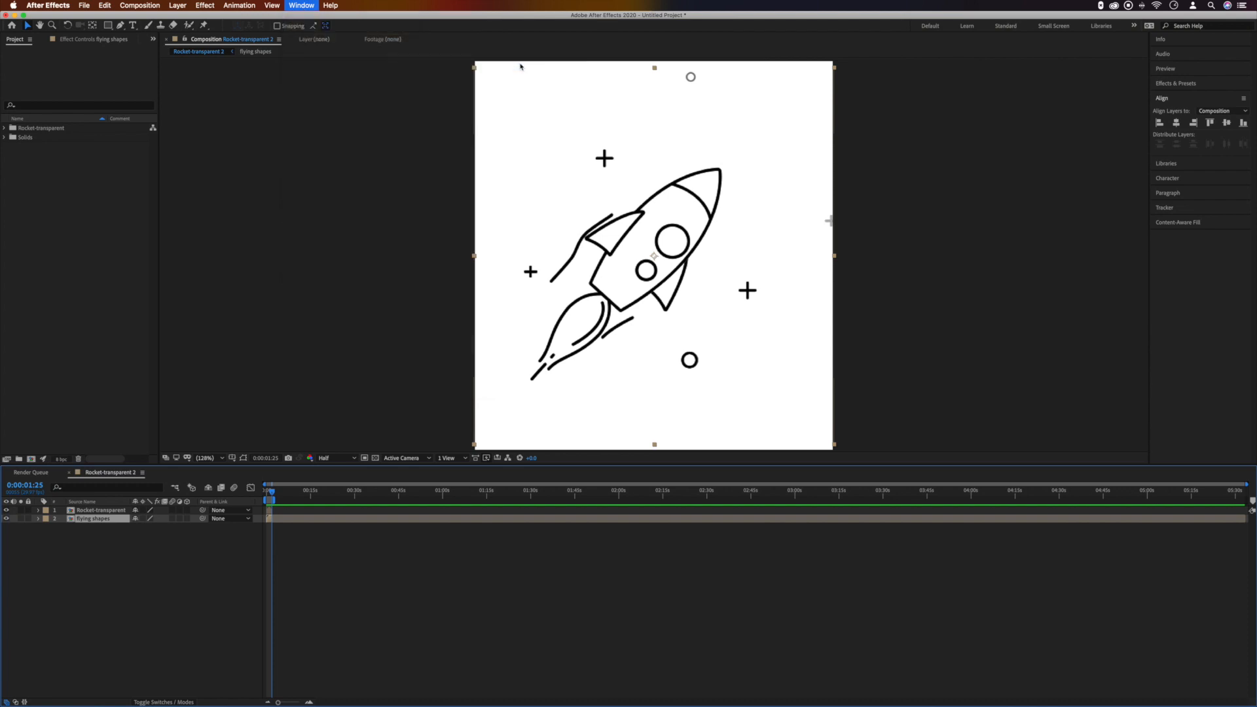
left_click(301, 5)
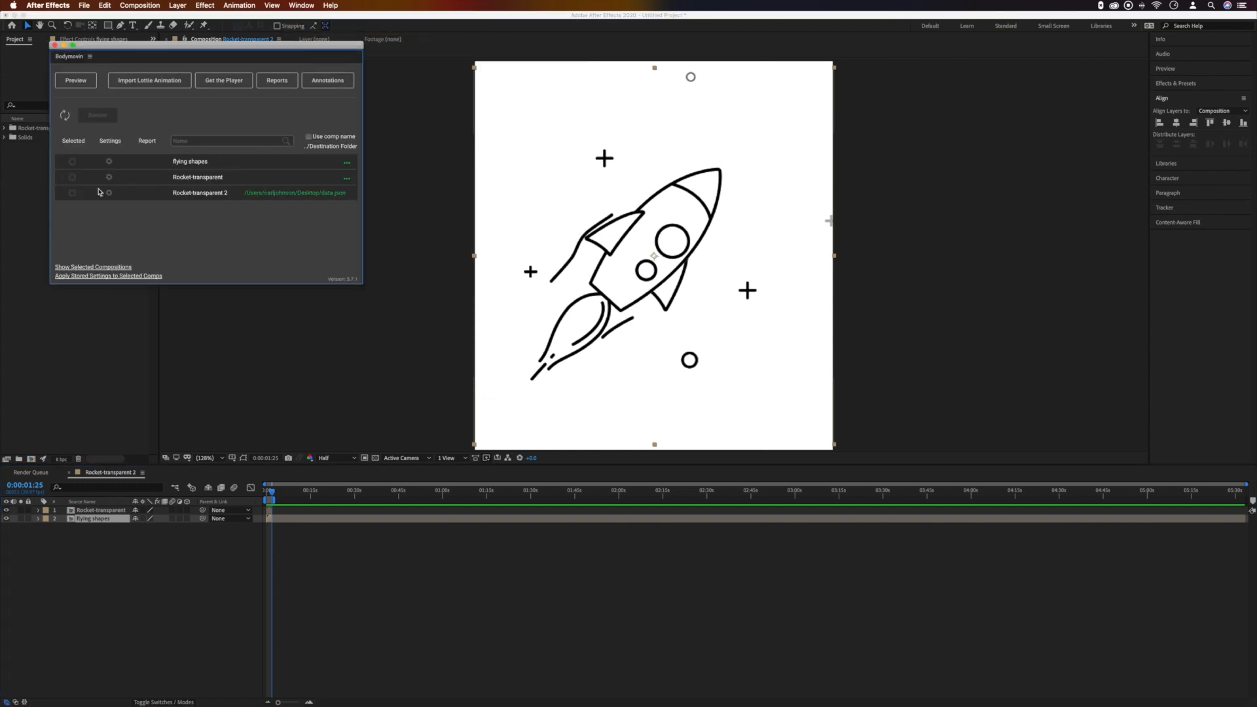
left_click(72, 192)
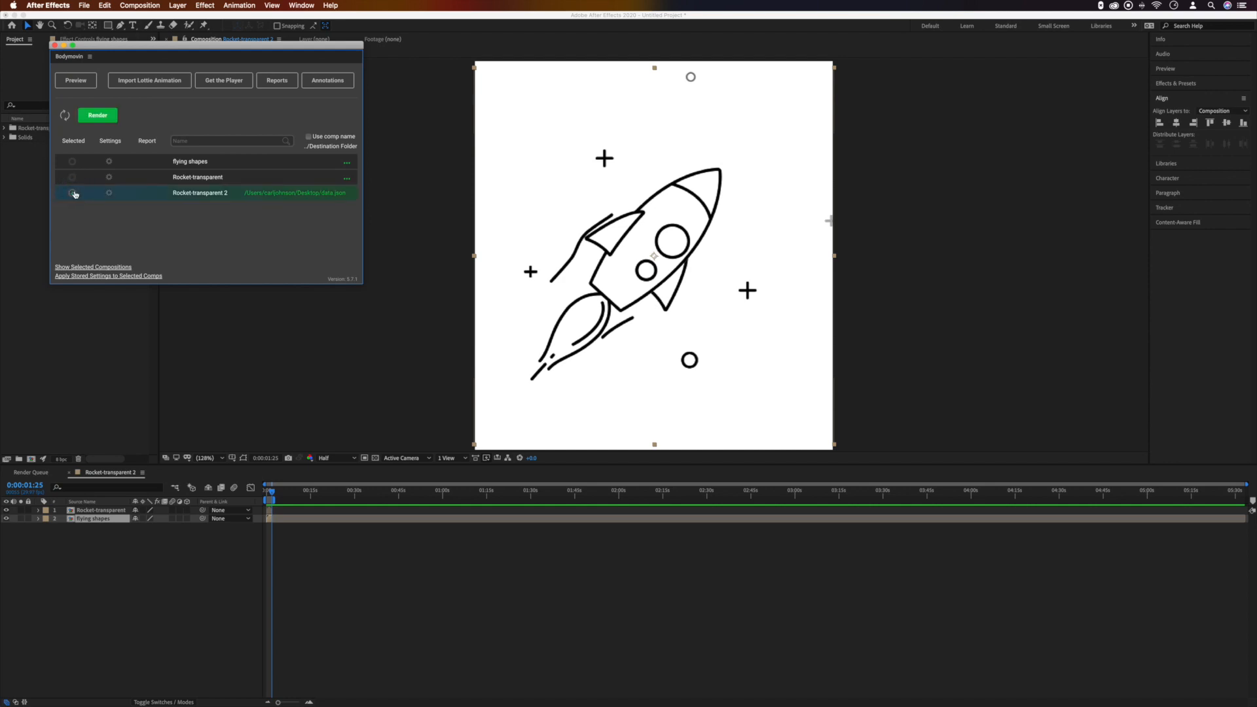
left_click(294, 192)
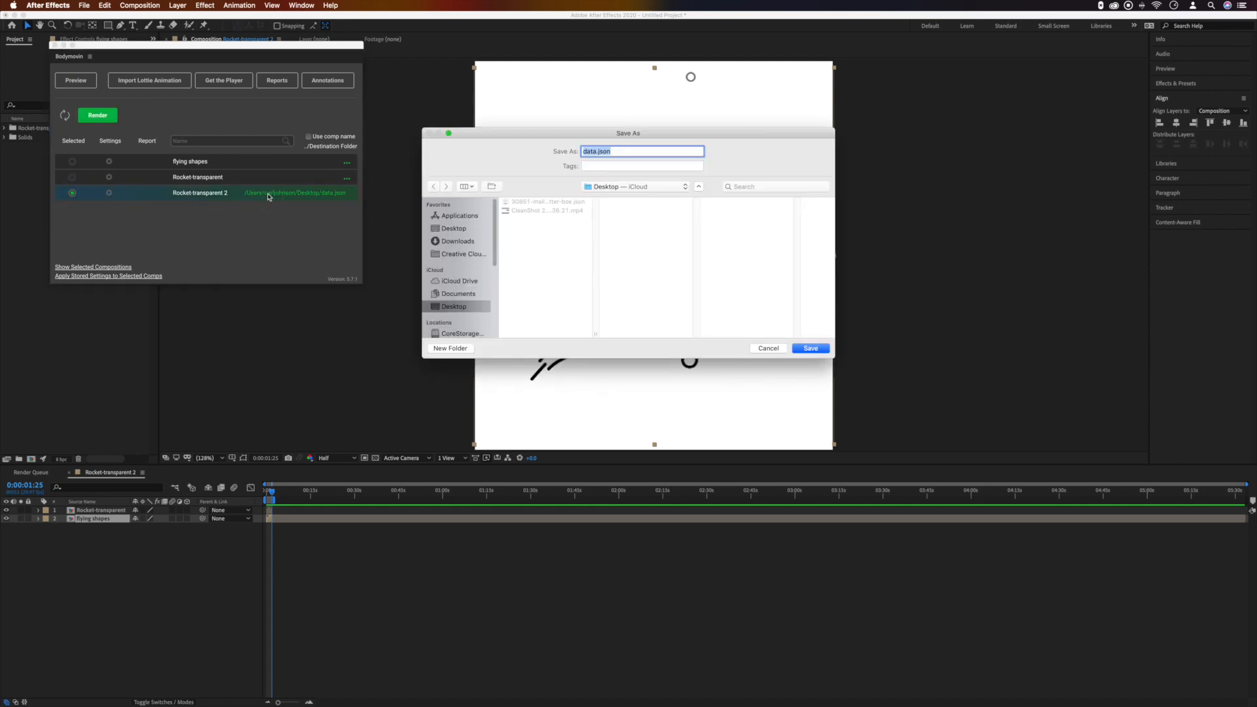
left_click(809, 348)
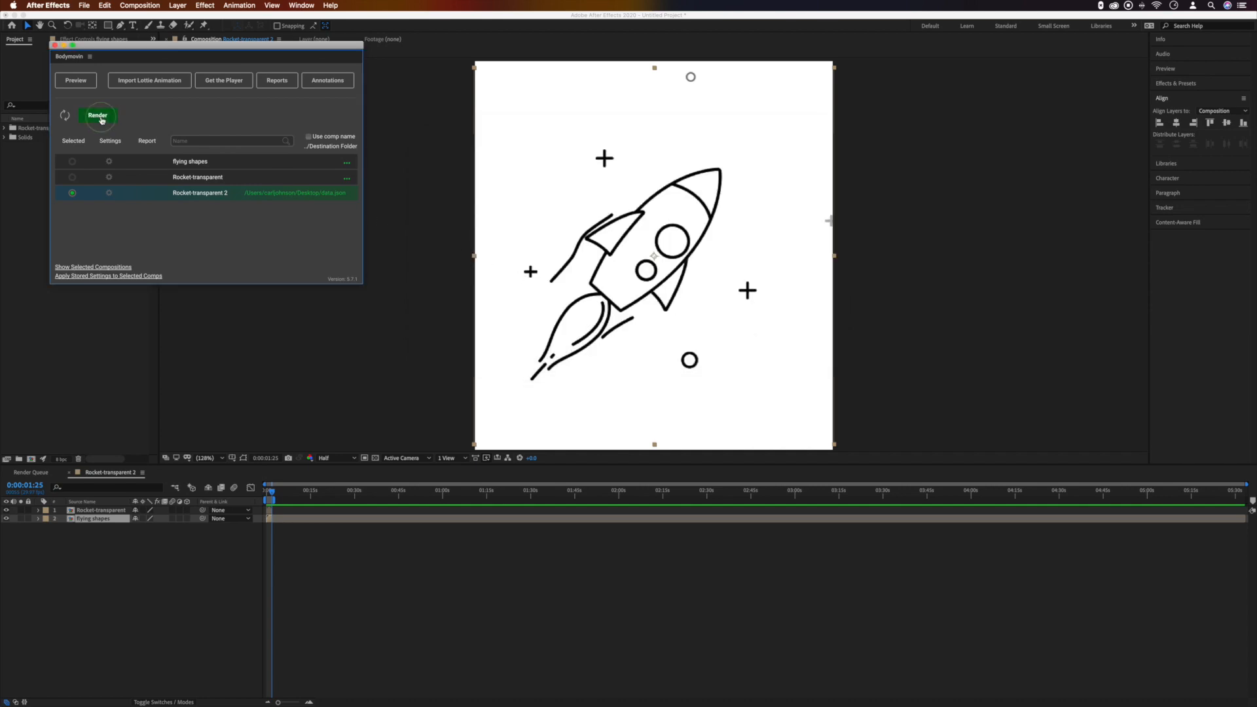
left_click(99, 115)
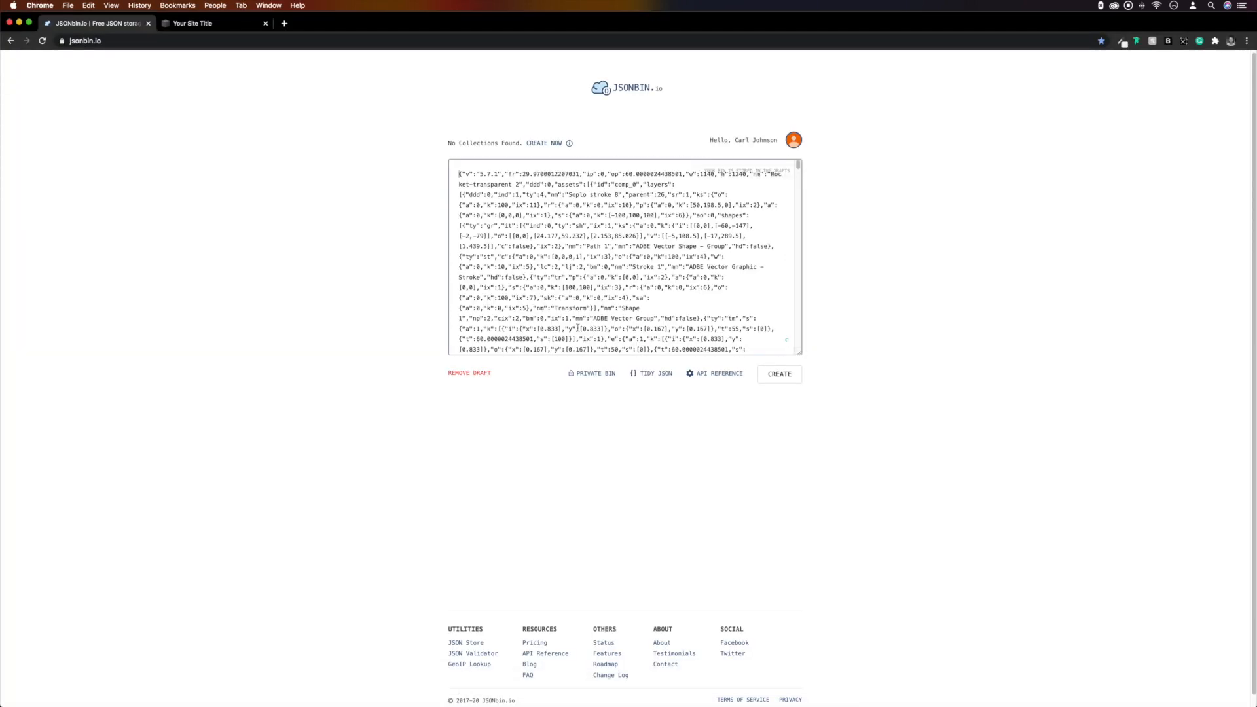
Create a public JSONBin bin from the rocket JSON and apply its URL as the code block's player source.
left_click(591, 374)
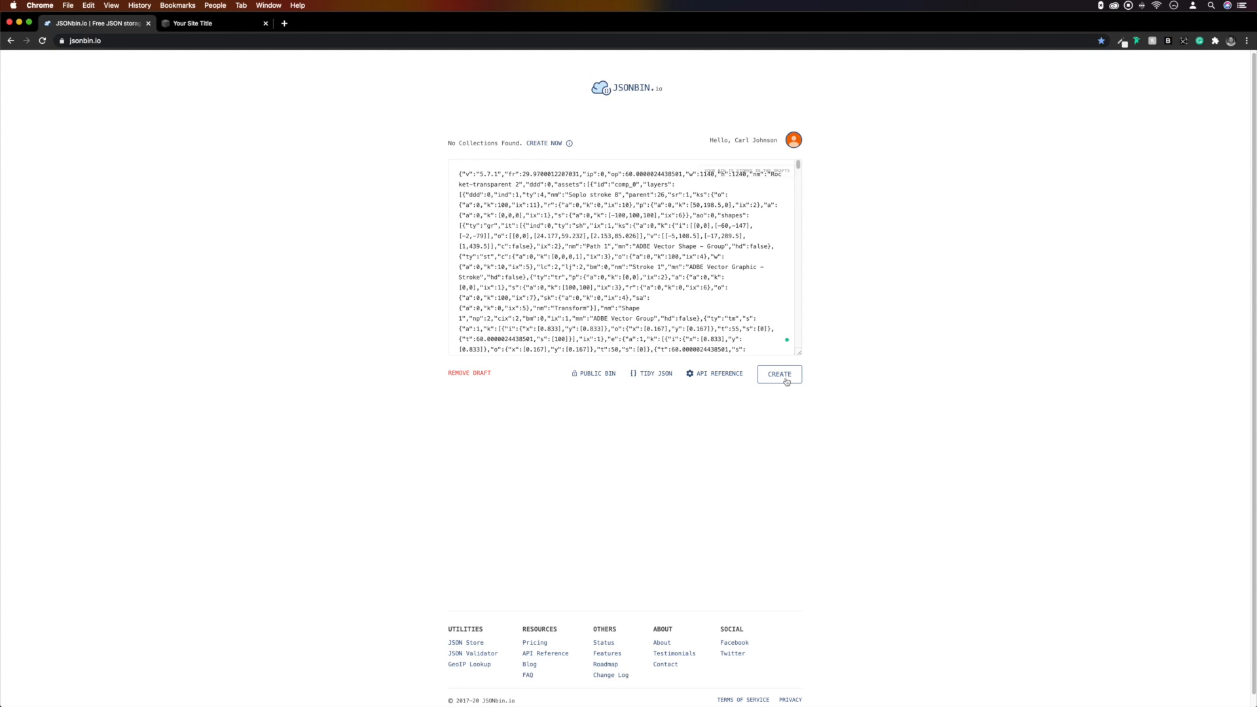
left_click(778, 373)
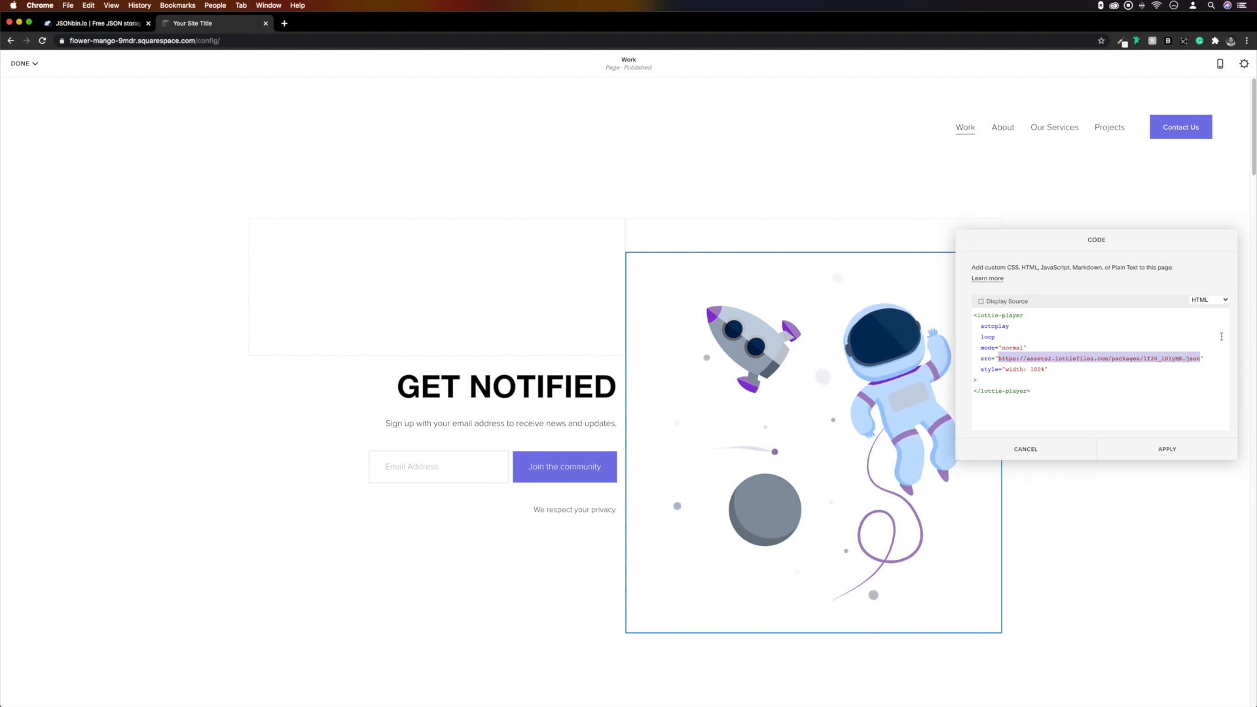
left_click(1166, 450)
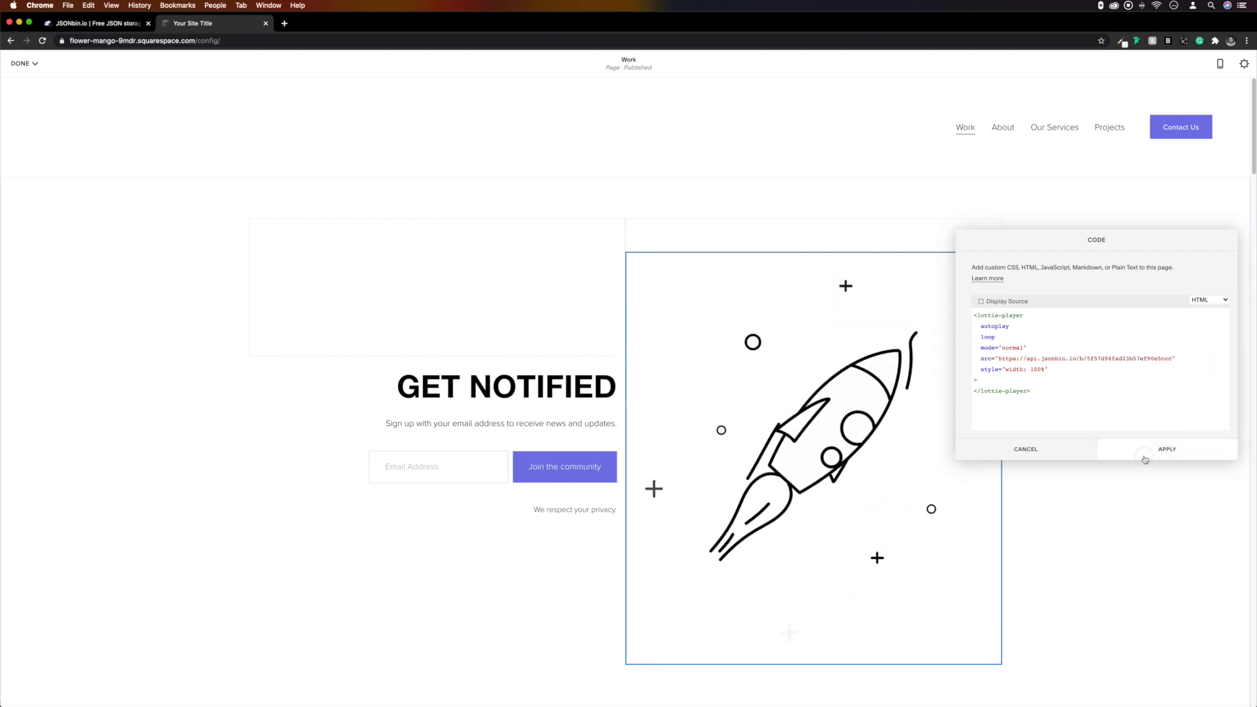